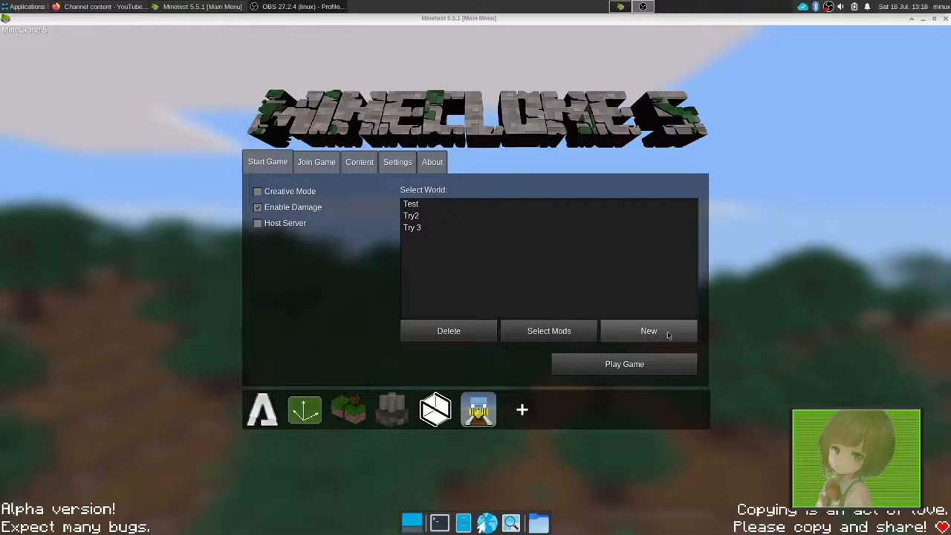
Create a new world named 'My World', correcting a typo in the name before confirming
click(648, 330)
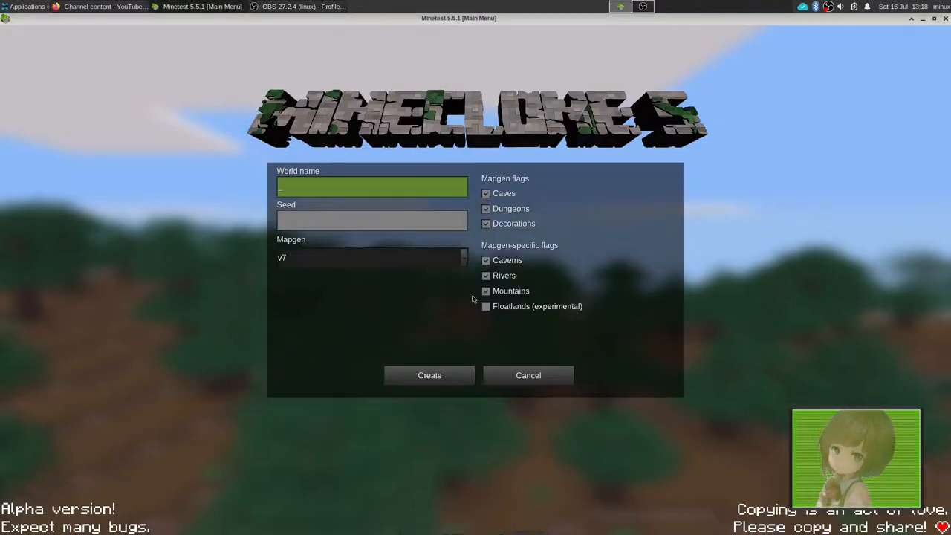
text(My)
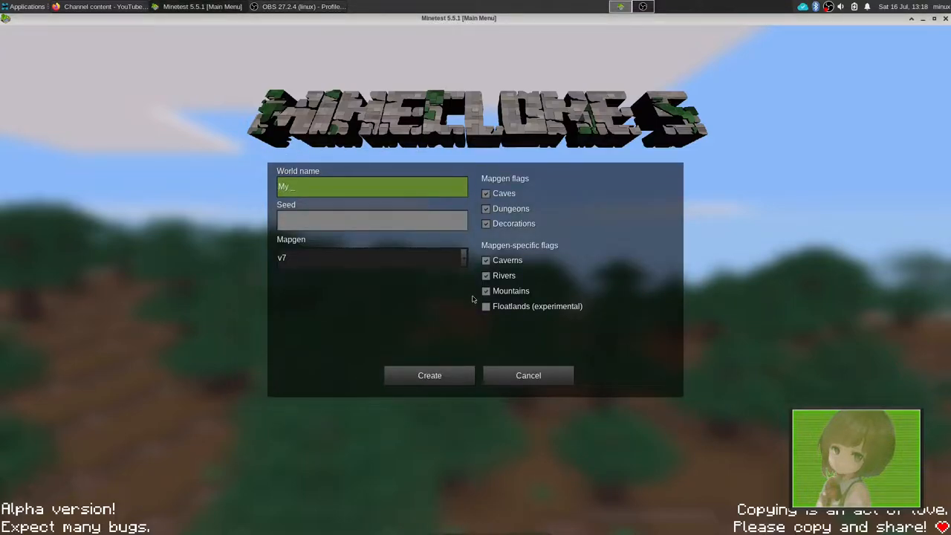
text(Wourl)
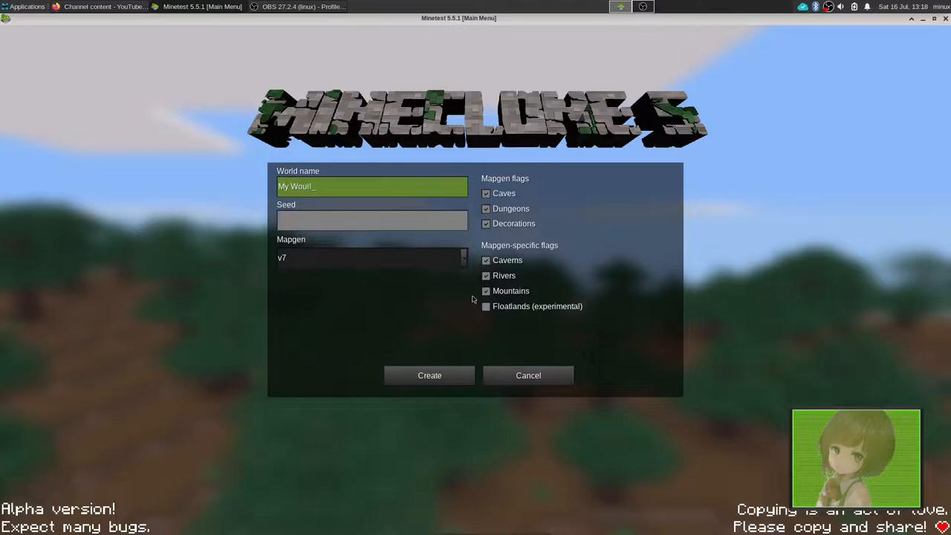
key(BackSpace)
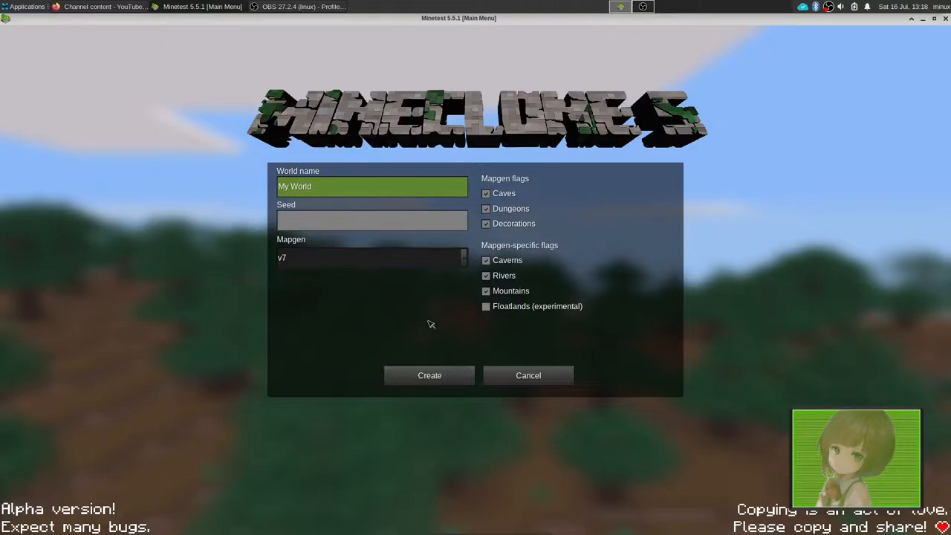
click(371, 257)
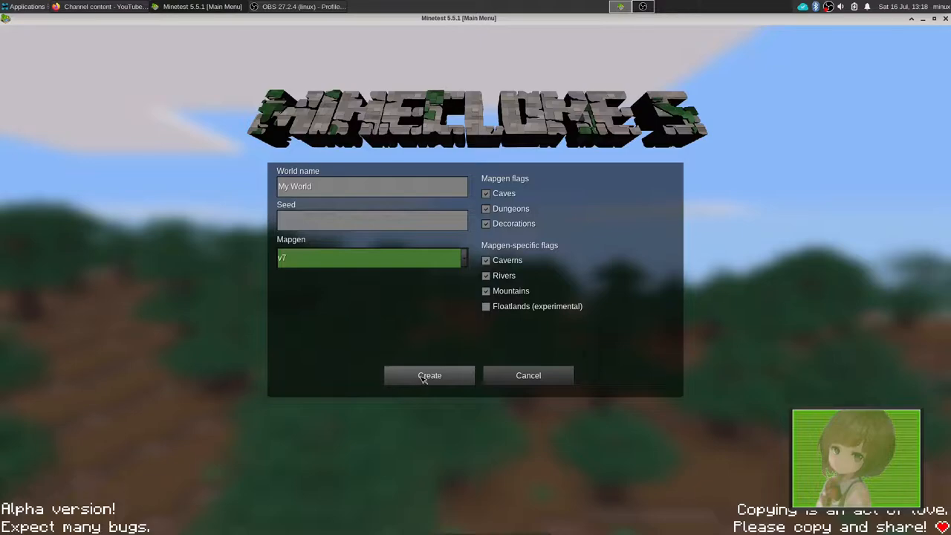
click(428, 374)
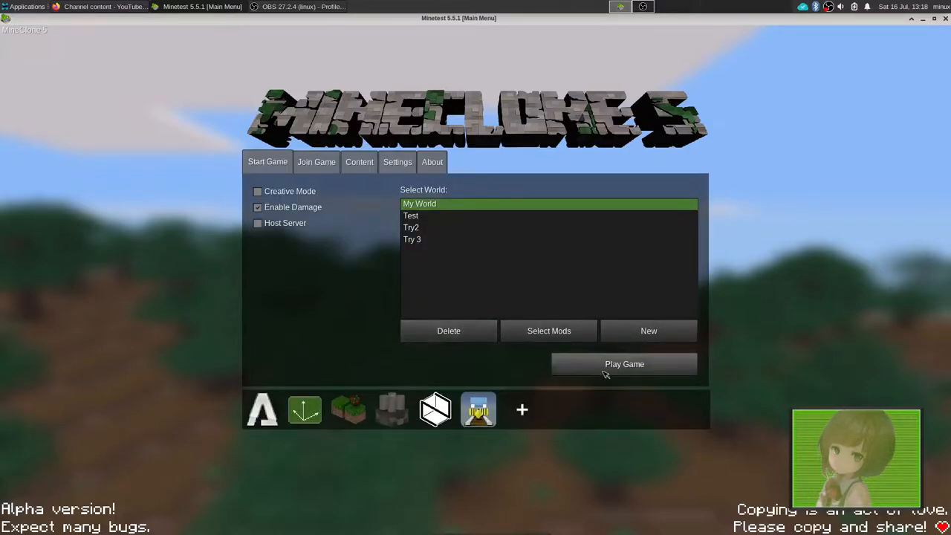
Play My World, punch a jungle tree trunk for a first wood block, then pause and resume
click(624, 363)
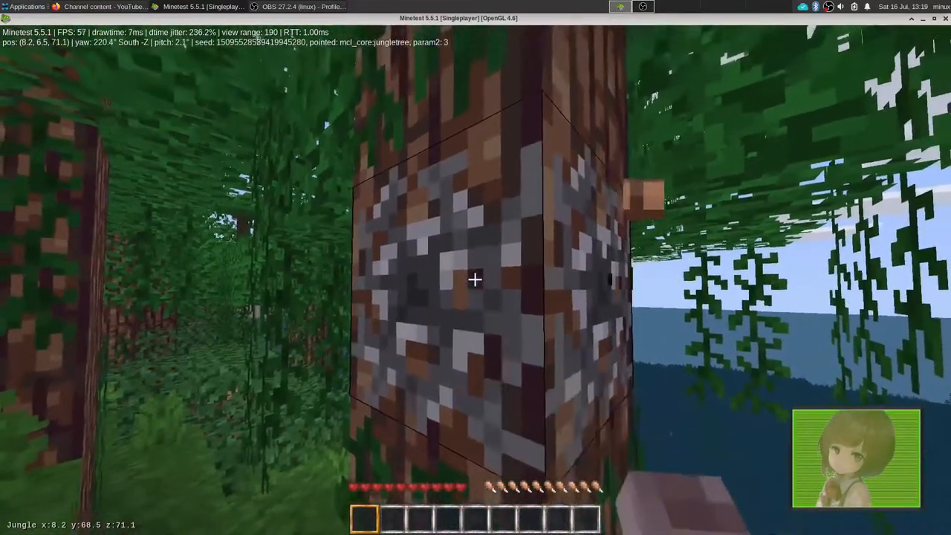
click(475, 280)
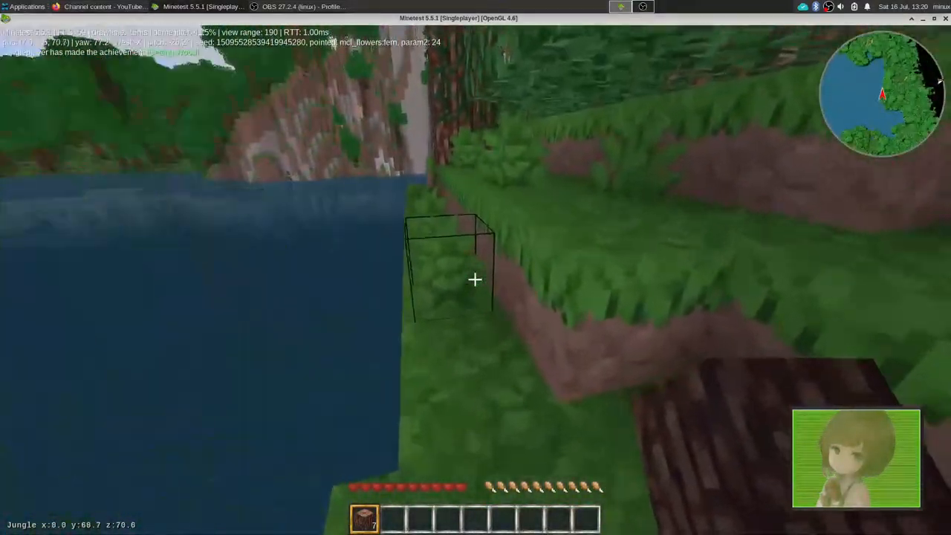
key(Escape)
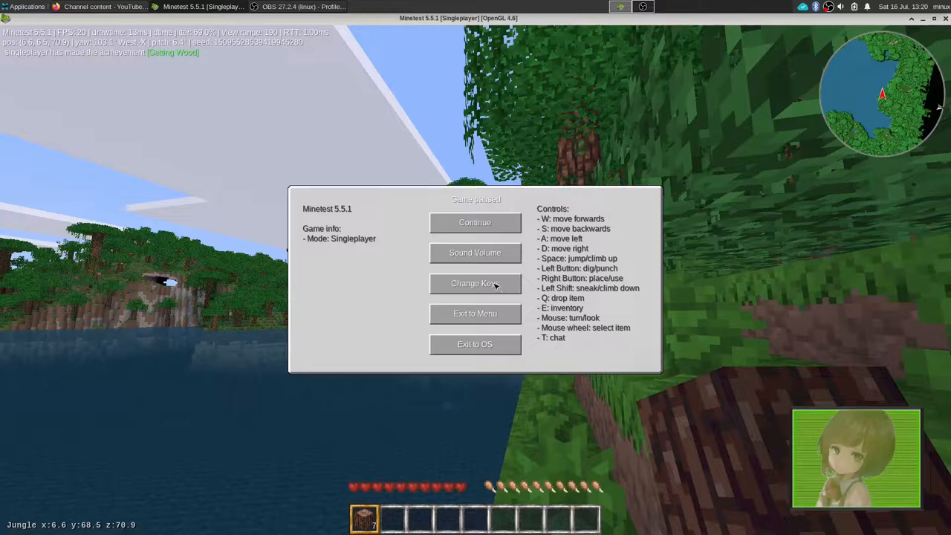
click(476, 223)
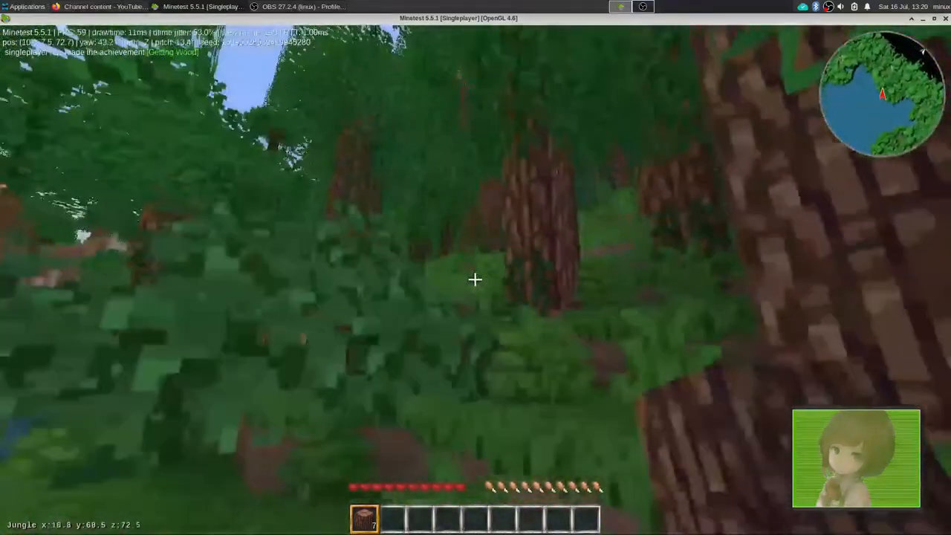
Check the inventory while gathering jungle logs and materials along the shore
key(i)
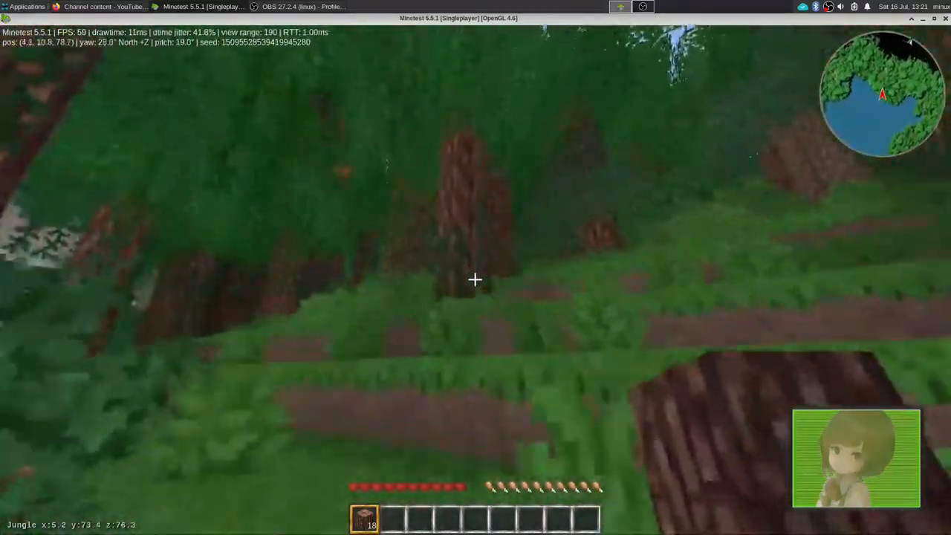
mouse_move(475, 280)
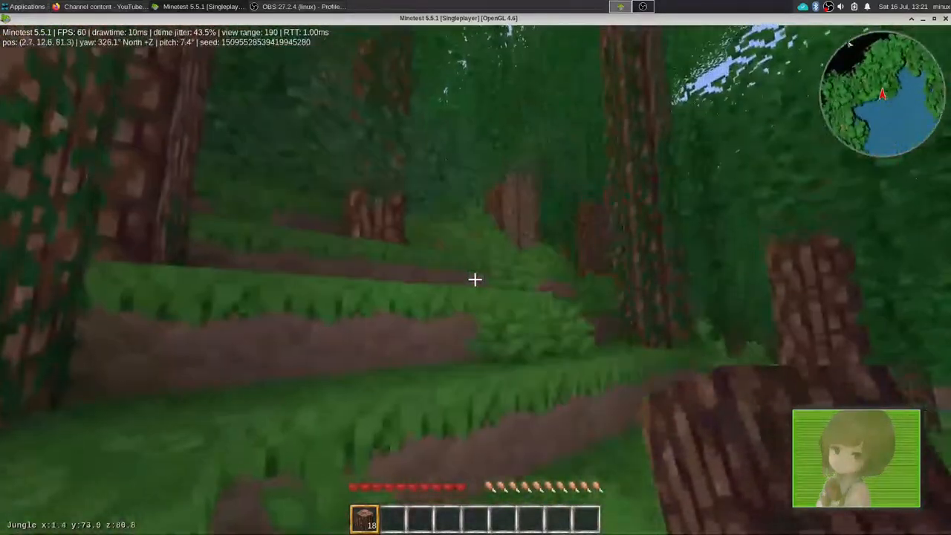
mouse_move(476, 279)
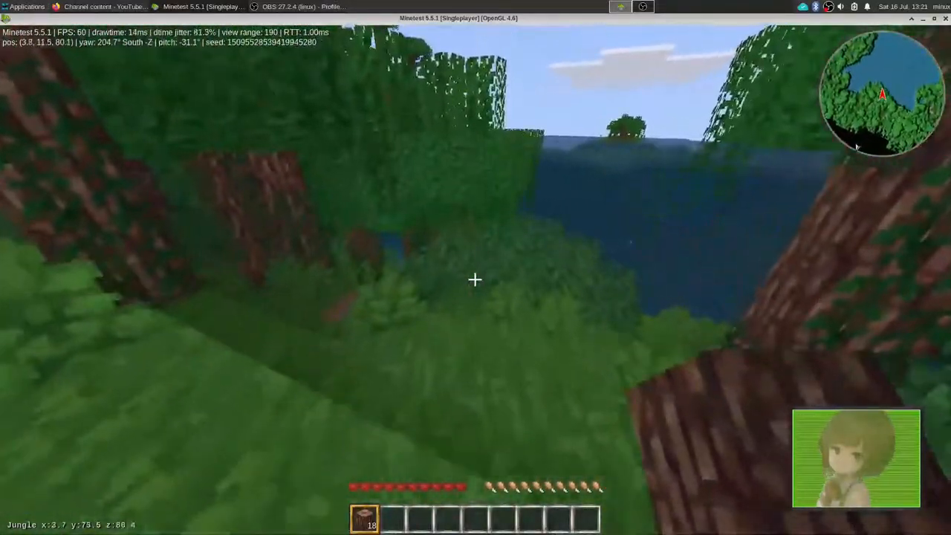
mouse_move(475, 280)
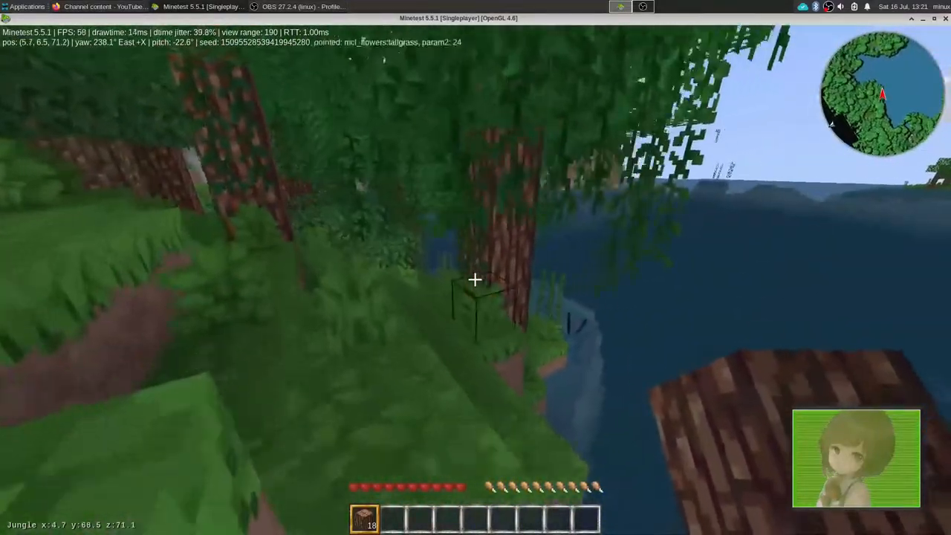
mouse_move(475, 280)
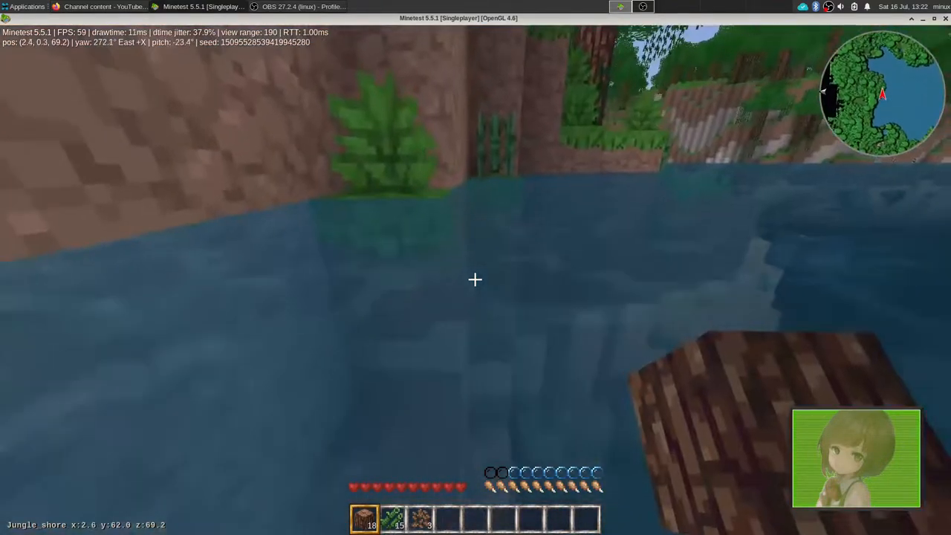
mouse_move(476, 279)
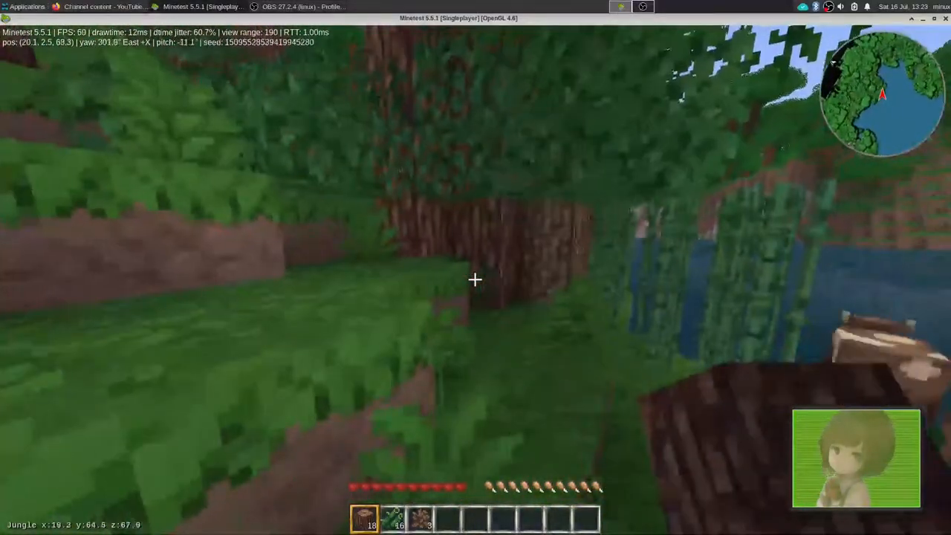
key(i)
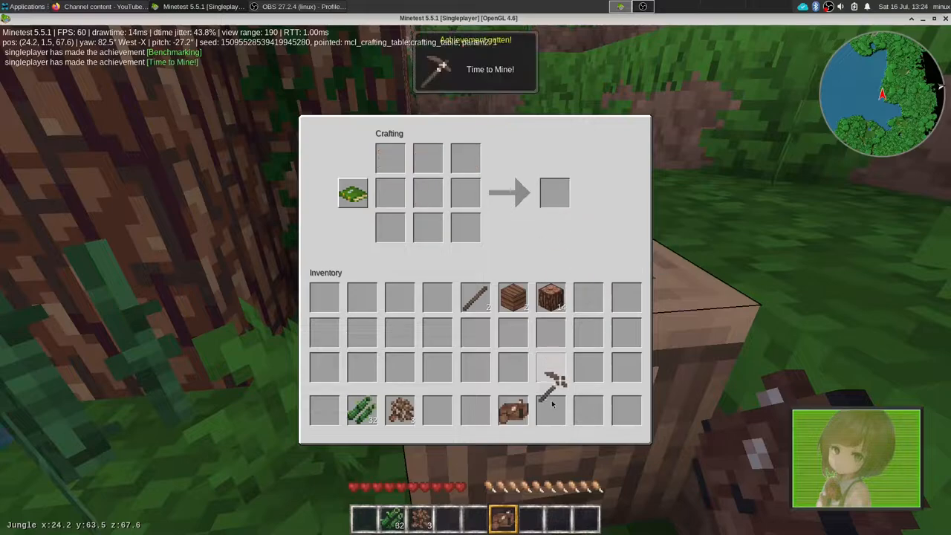
Leave the crafting grid with the wooden pickaxe ready for mining
key(Escape)
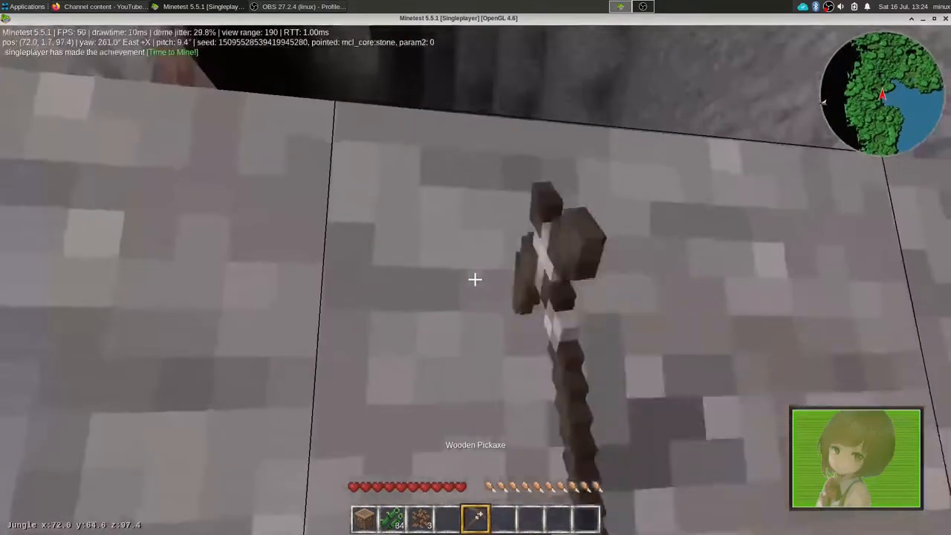
Dig into the stone wall with the wooden pickaxe to get cobblestone
click(476, 279)
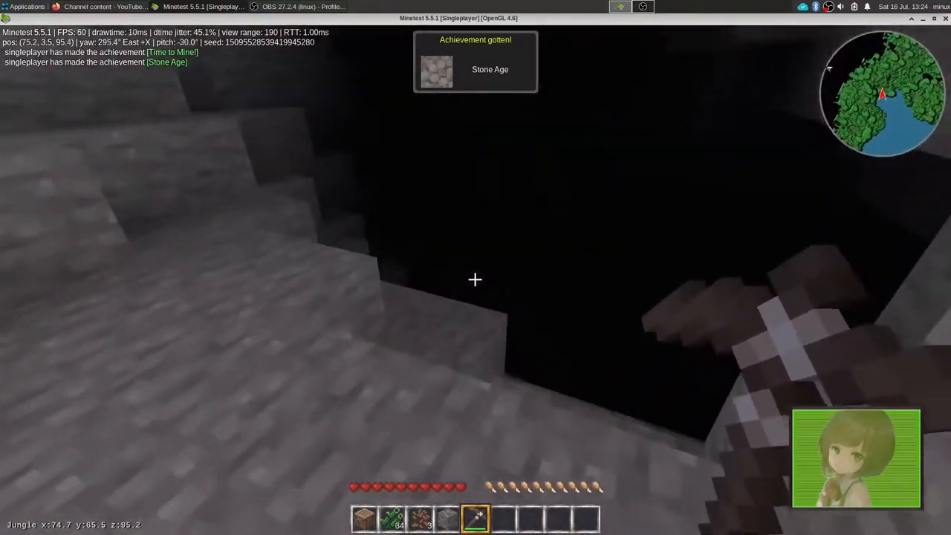
mouse_move(476, 280)
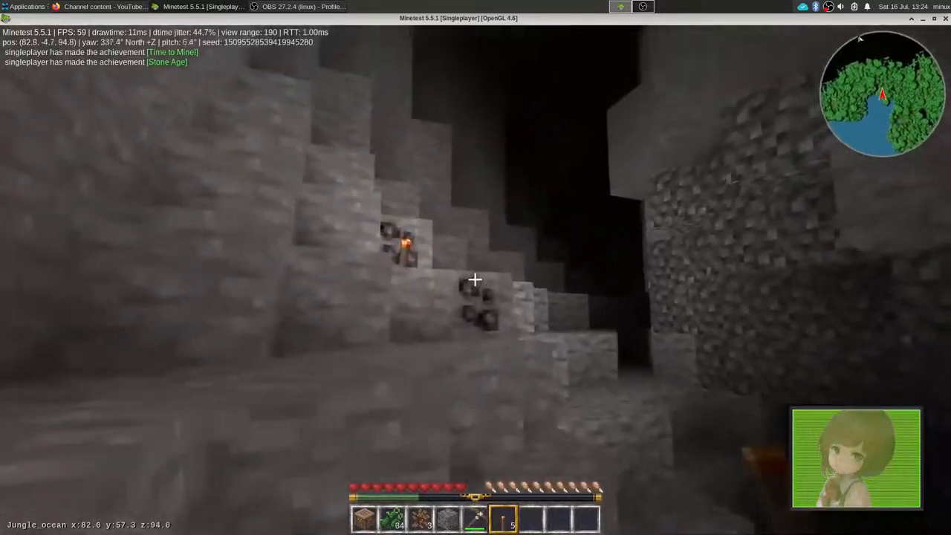
mouse_move(476, 279)
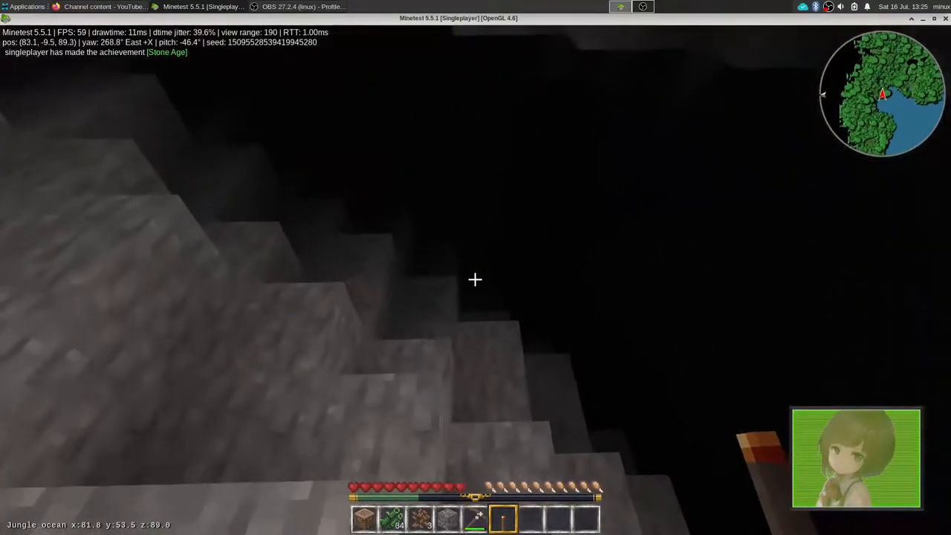
mouse_move(476, 280)
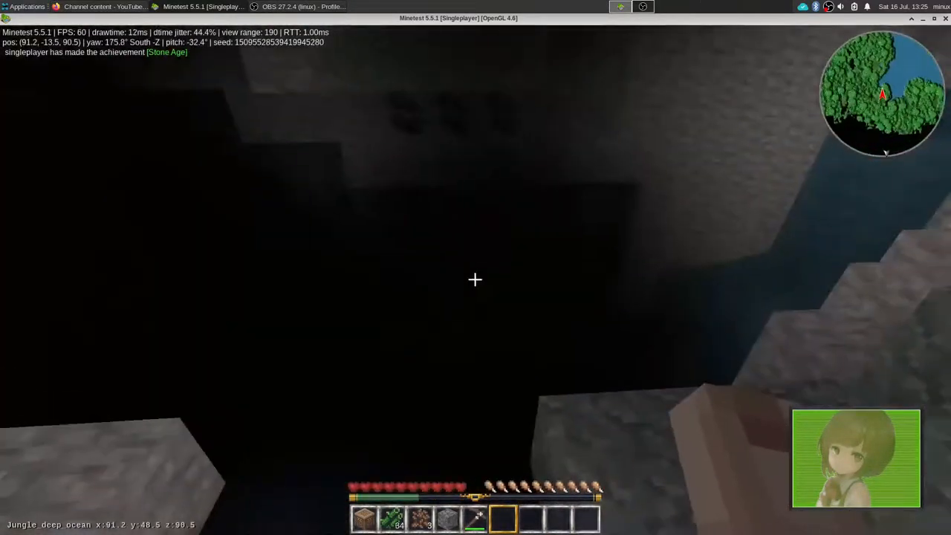
mouse_move(476, 279)
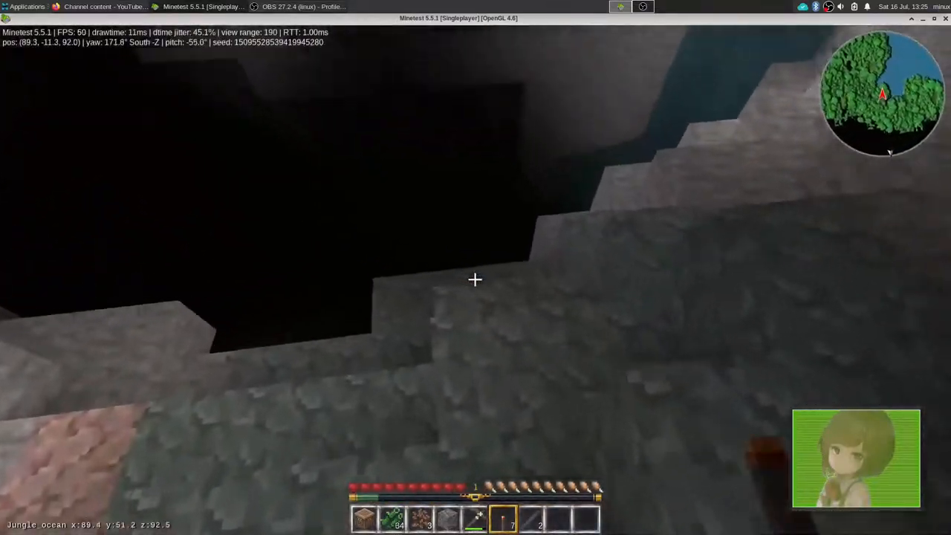
mouse_move(475, 279)
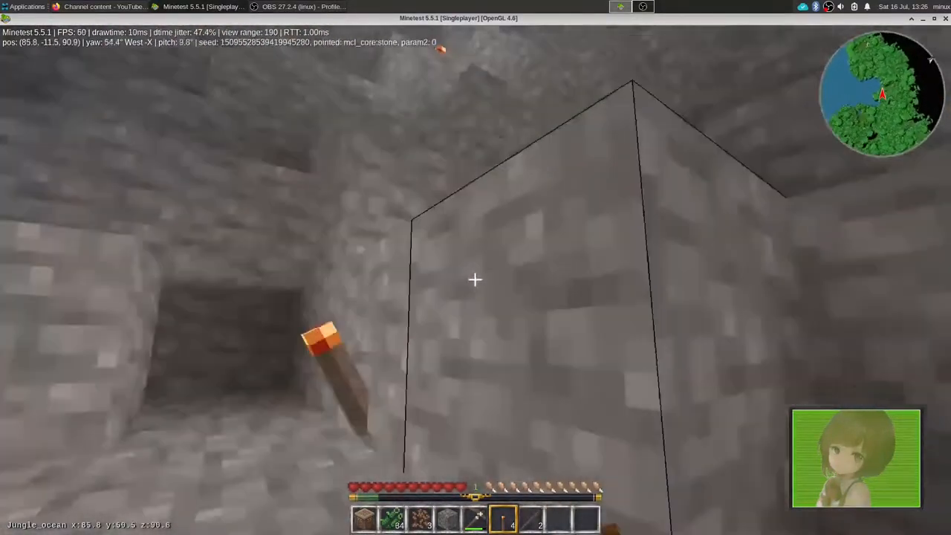
mouse_move(476, 279)
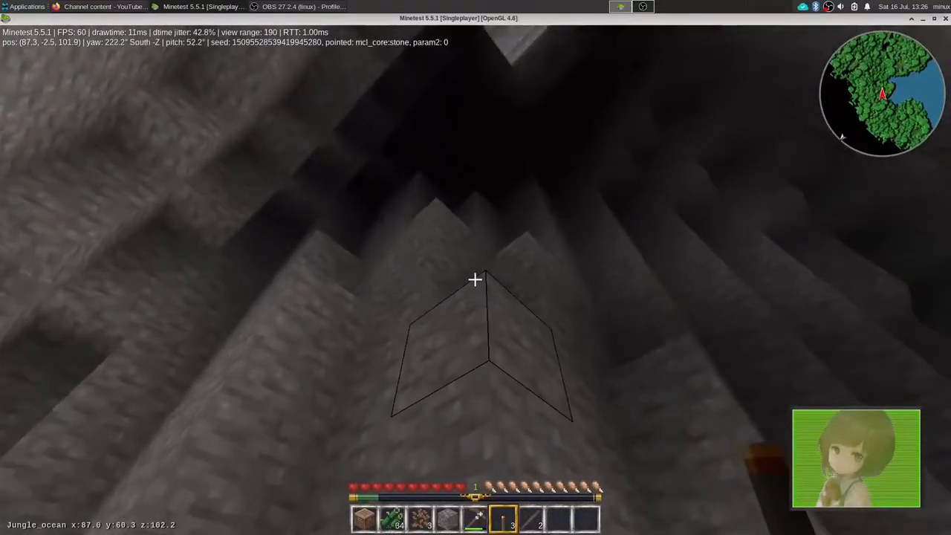
mouse_move(475, 279)
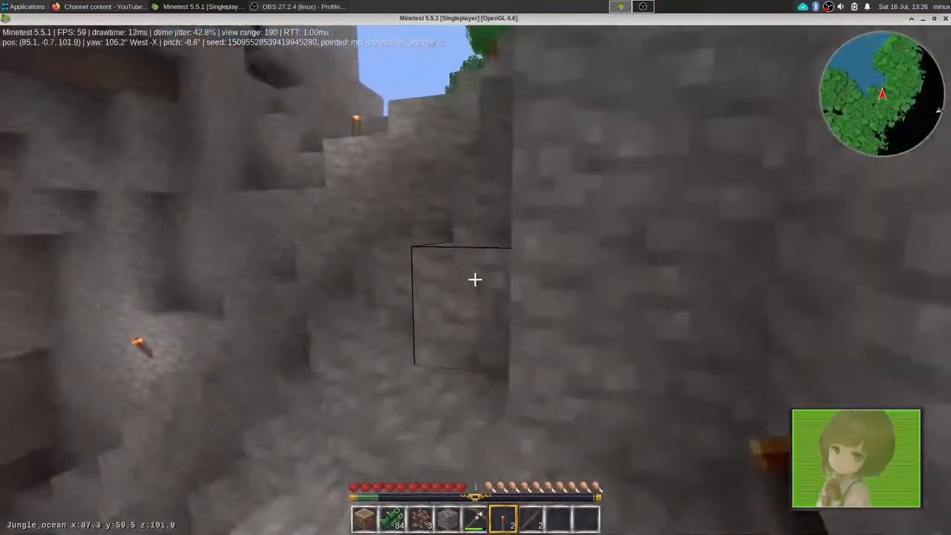
mouse_move(476, 280)
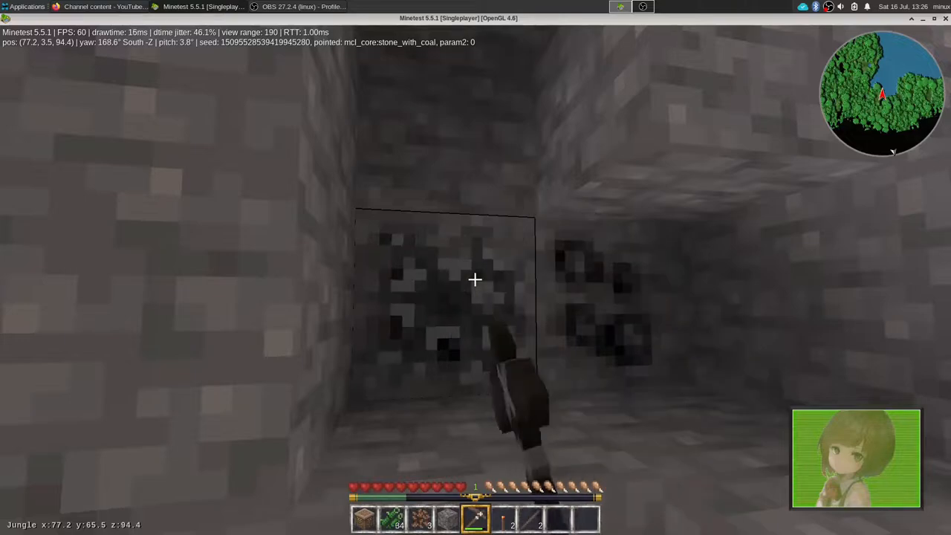
mouse_move(475, 280)
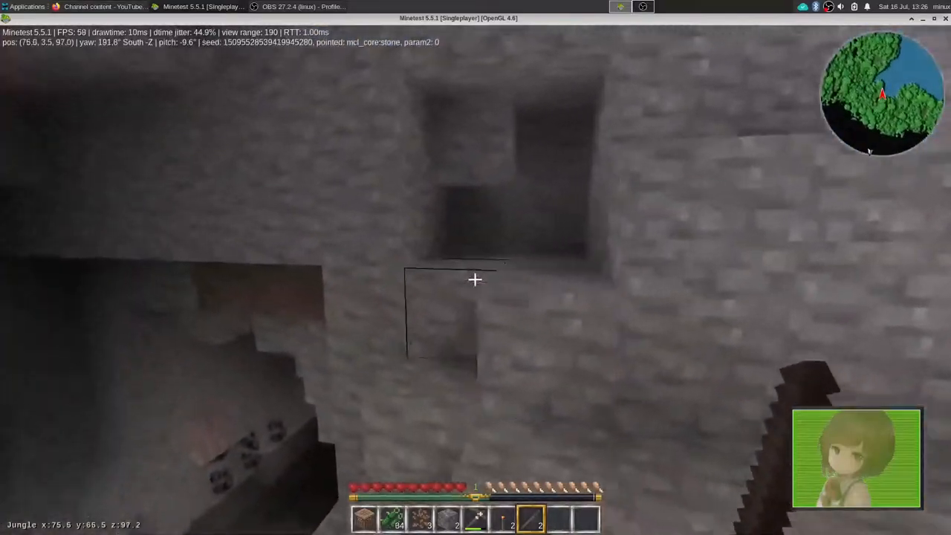
mouse_move(475, 280)
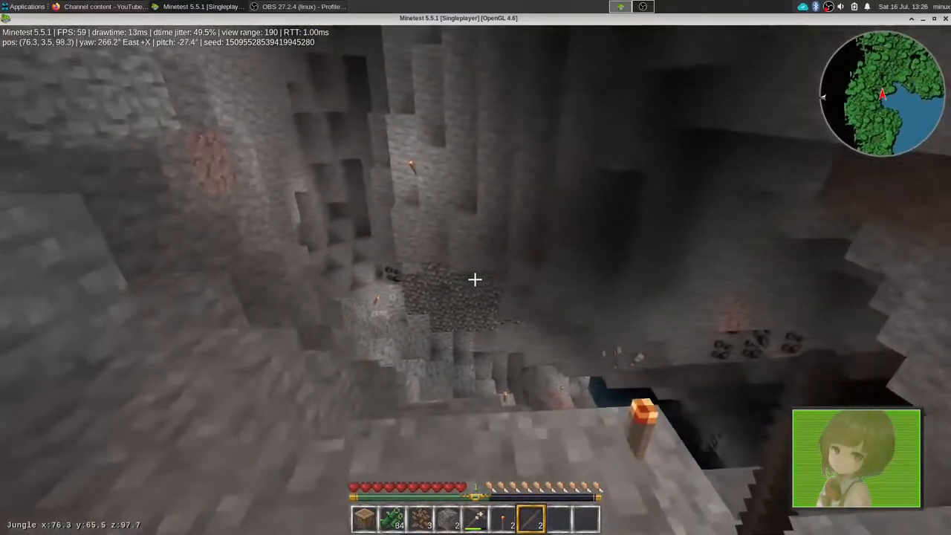
mouse_move(475, 279)
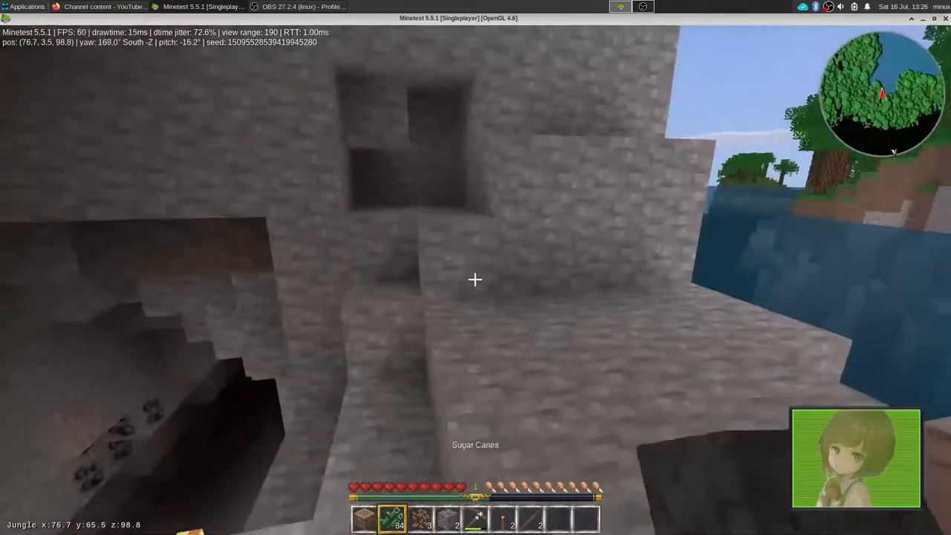
mouse_move(475, 279)
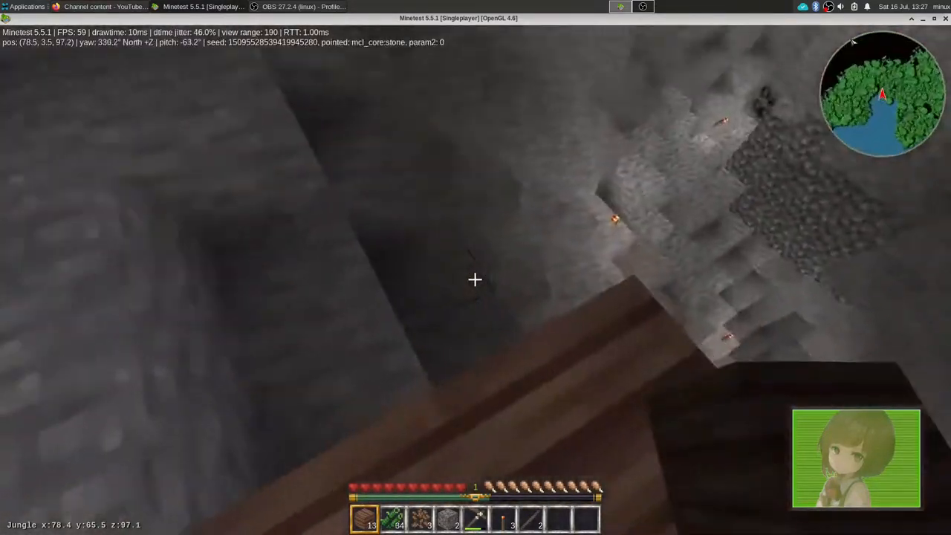
mouse_move(476, 280)
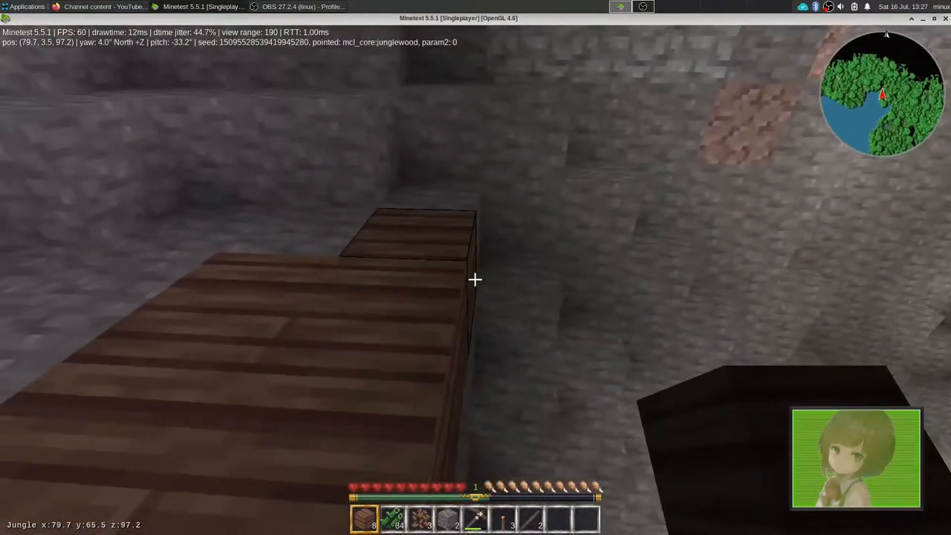
mouse_move(476, 279)
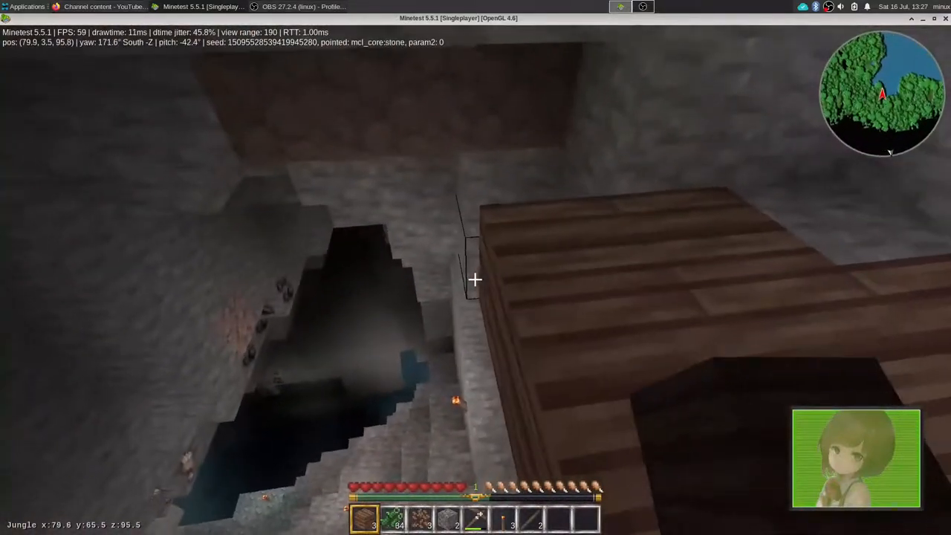
mouse_move(475, 279)
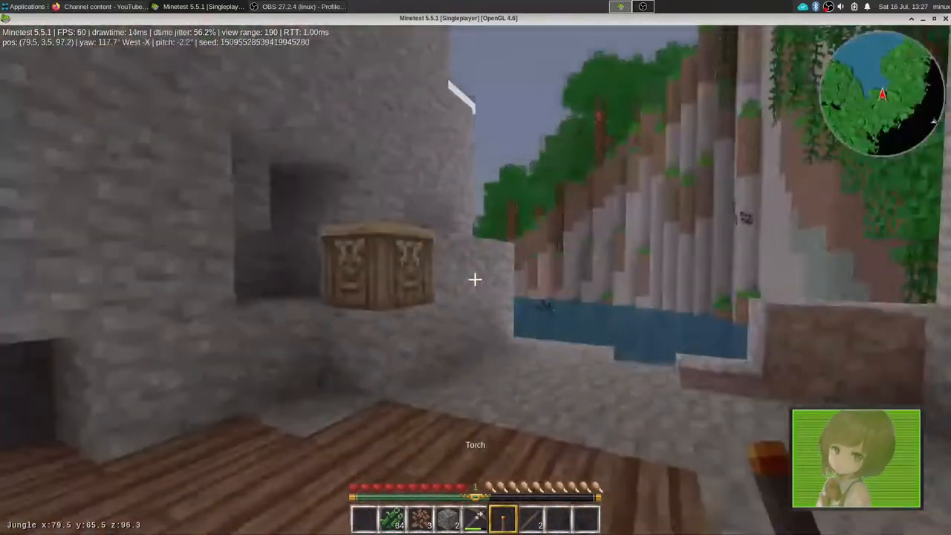
Use the inventory to pick junglewood planks for the cave base floor
key(i)
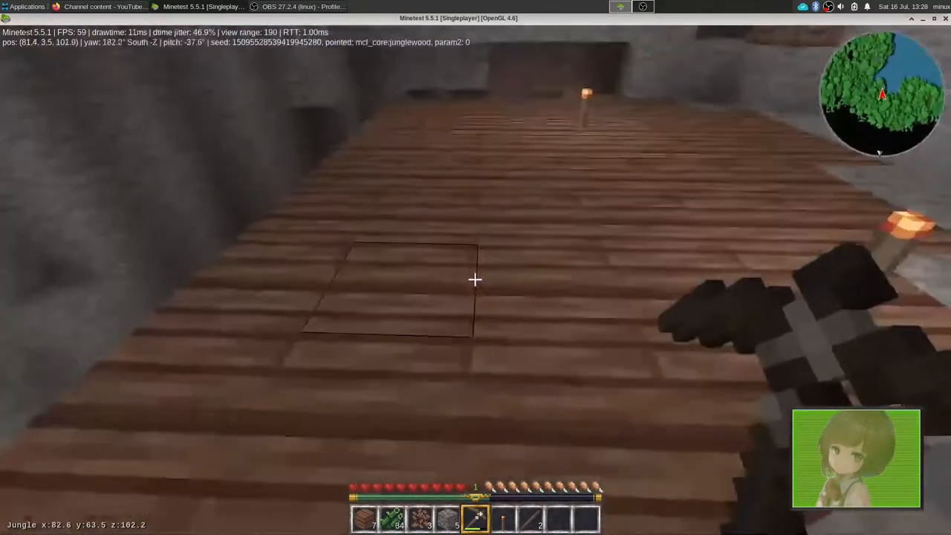
mouse_move(475, 279)
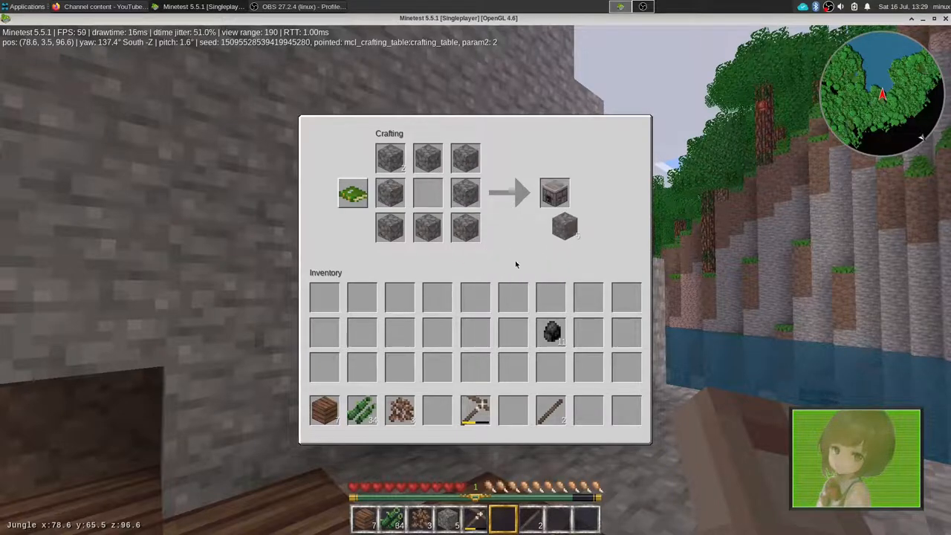
Collect the newly crafted furnace from the output slot
click(555, 191)
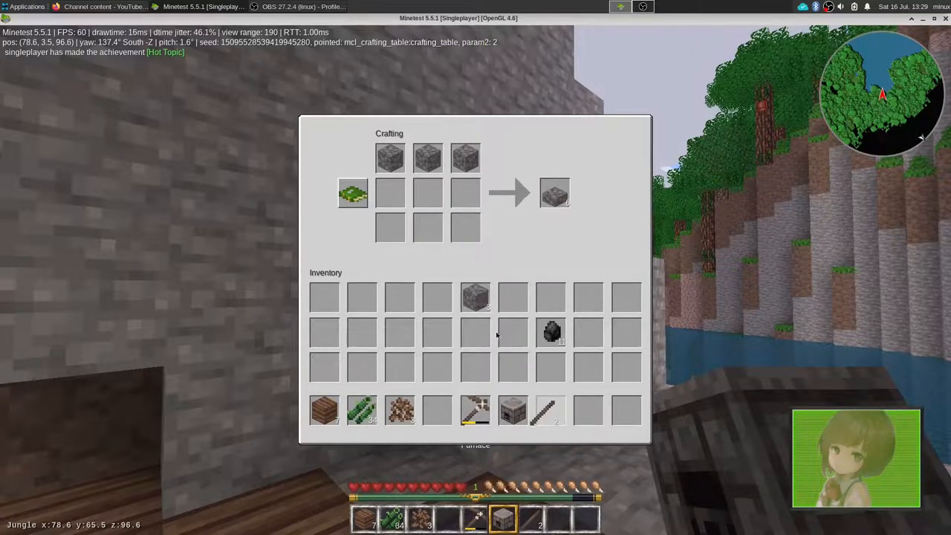
click(556, 193)
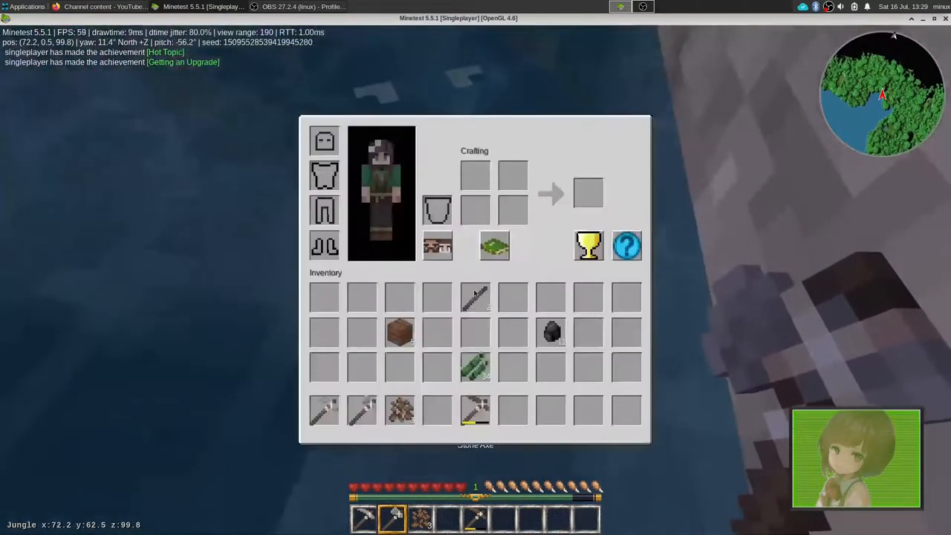
Leave the inventory and return to the world with the stone pickaxe
key(Escape)
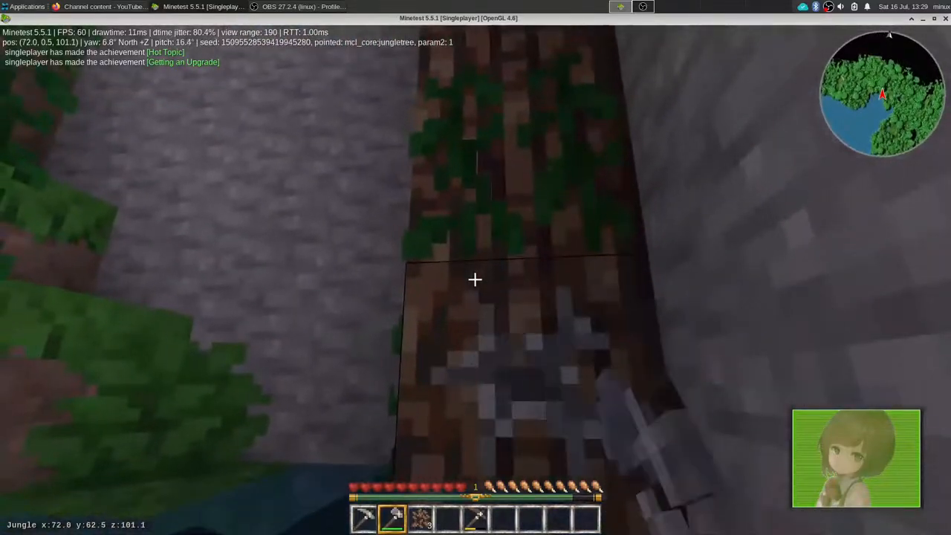
mouse_move(476, 279)
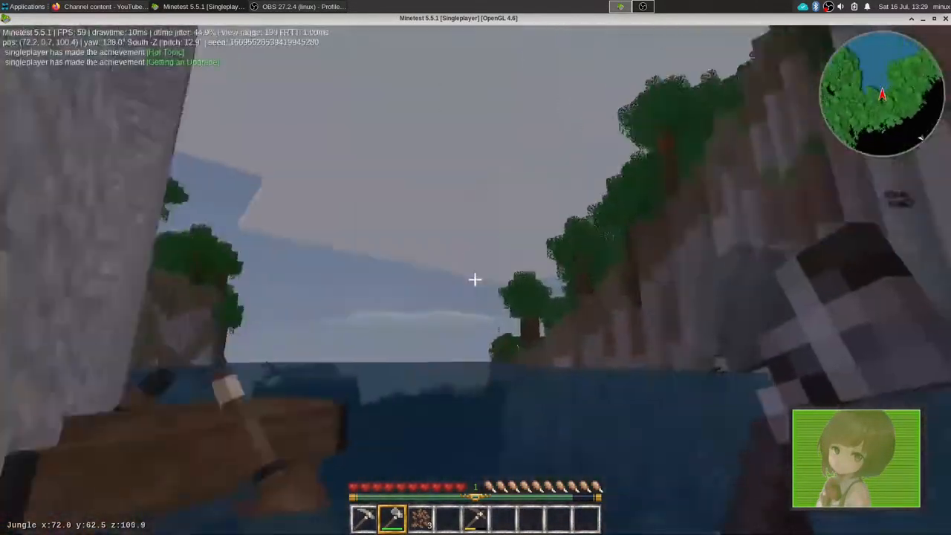
mouse_move(475, 279)
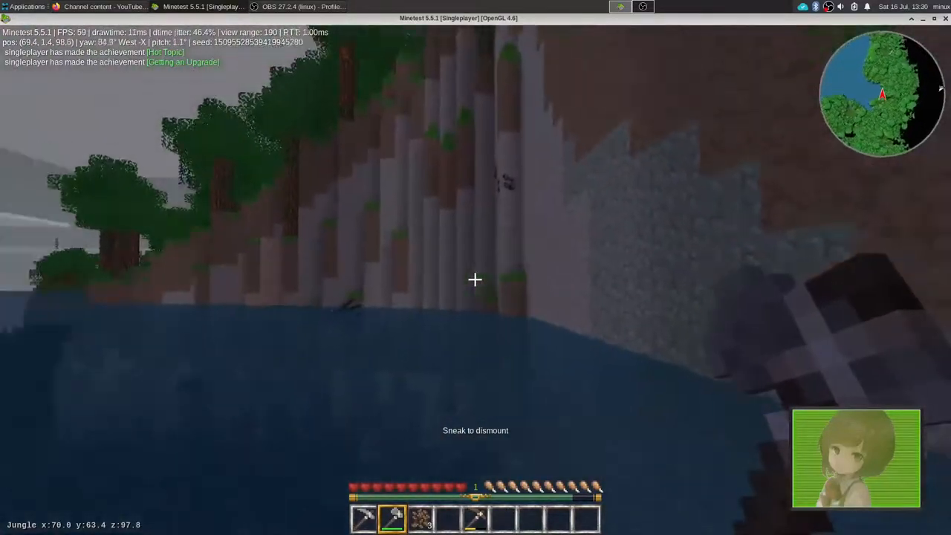
mouse_move(475, 280)
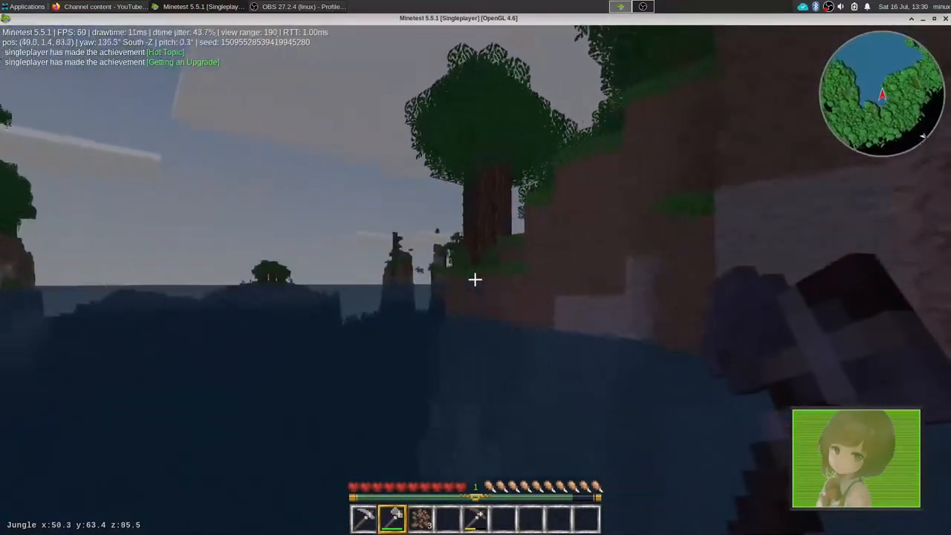
mouse_move(476, 279)
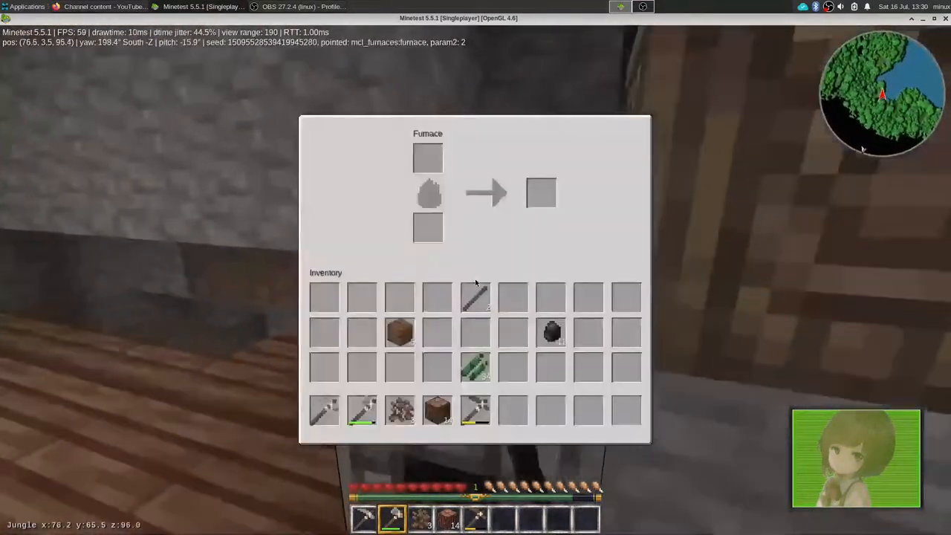
Take the torches crafted from coal and sticks out of the output slot
key(Escape)
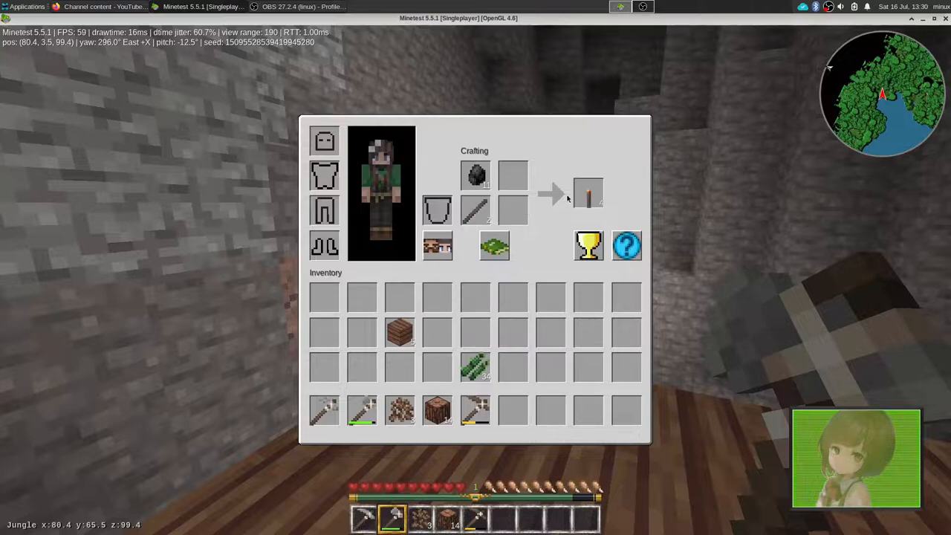
click(588, 193)
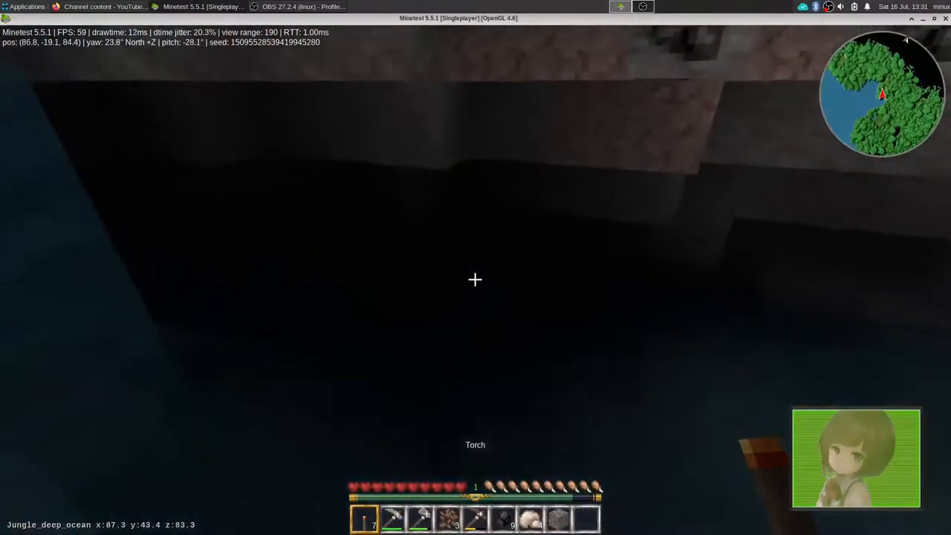
mouse_move(476, 279)
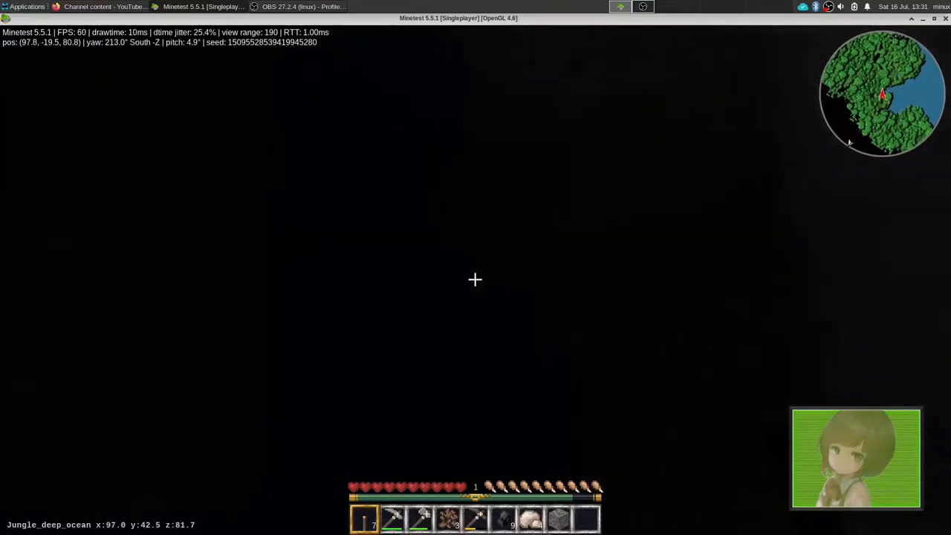
mouse_move(475, 280)
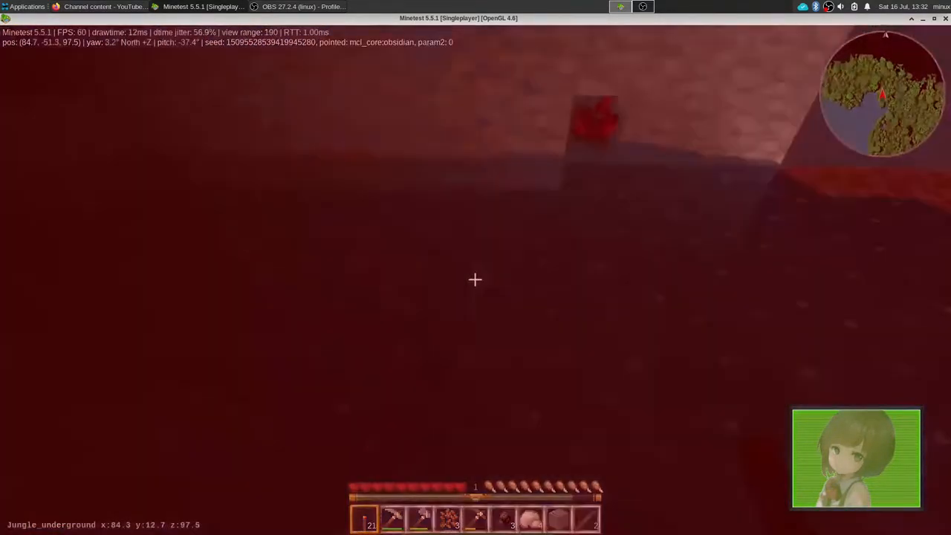
mouse_move(476, 279)
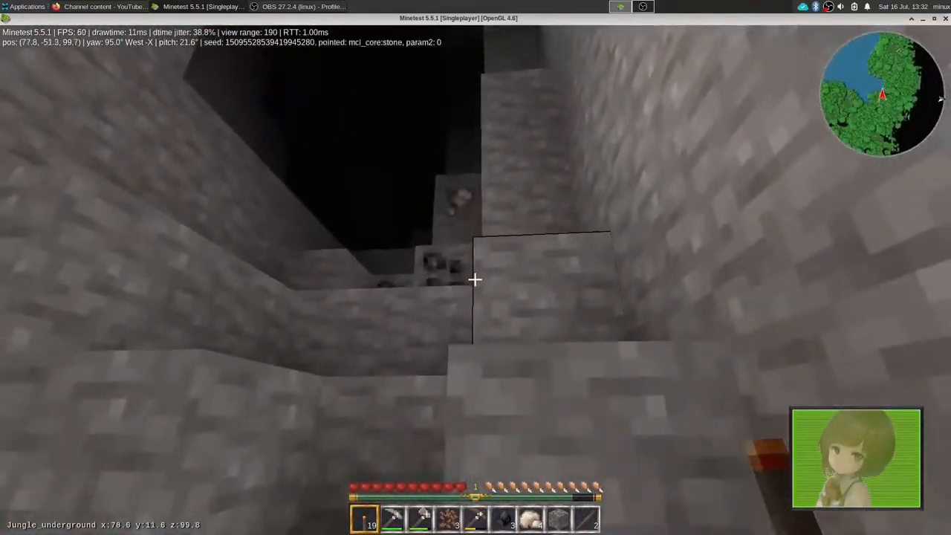
mouse_move(475, 280)
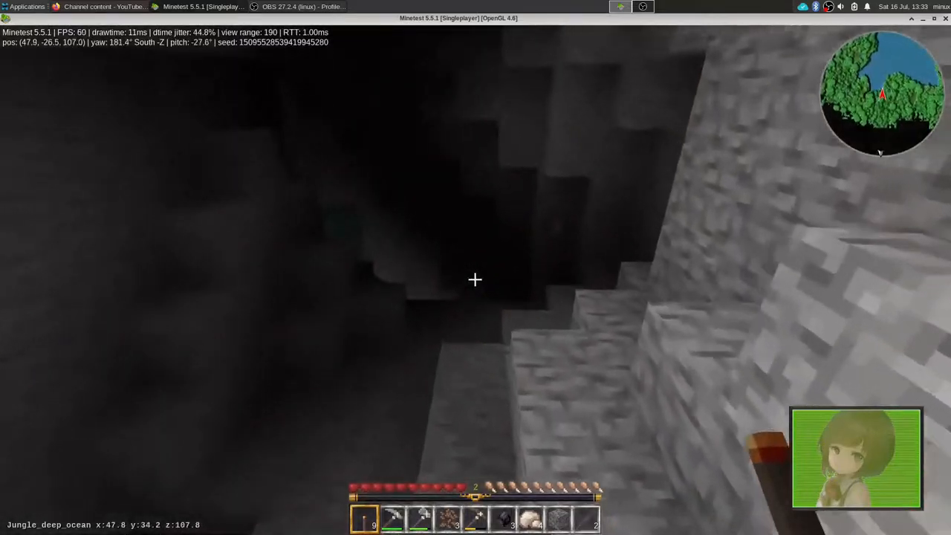
mouse_move(476, 279)
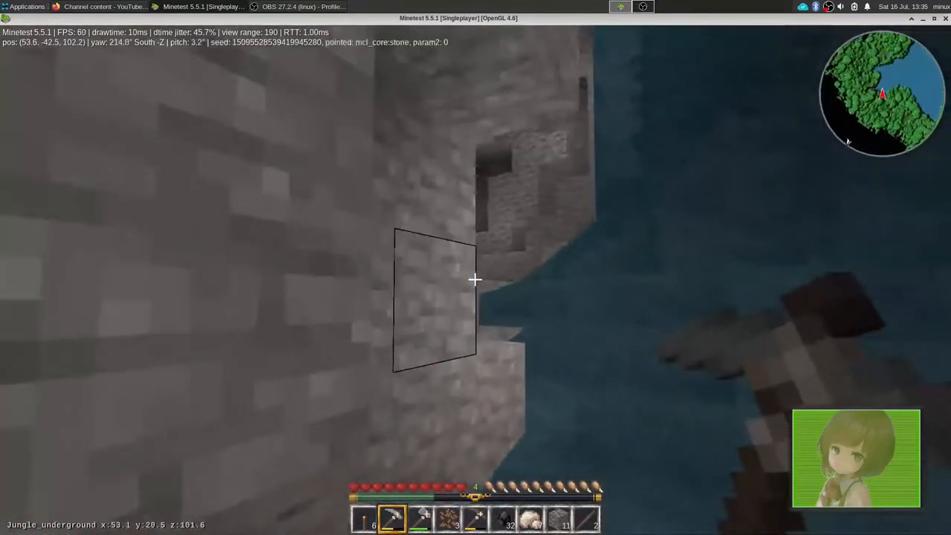
mouse_move(476, 280)
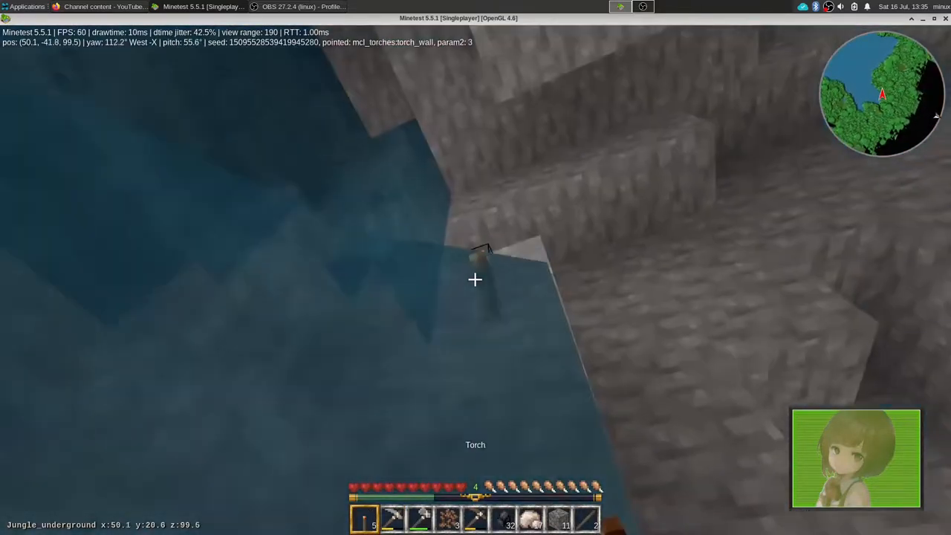
mouse_move(475, 279)
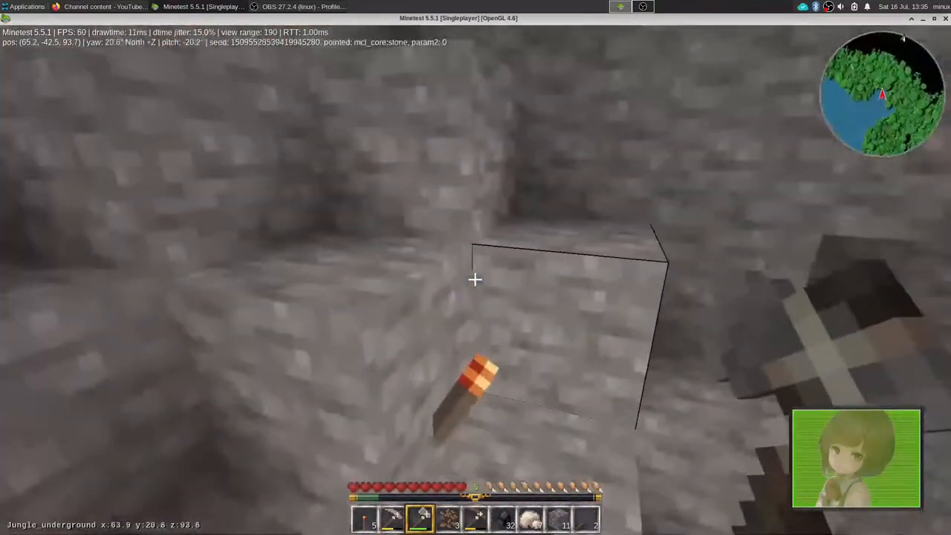
mouse_move(476, 279)
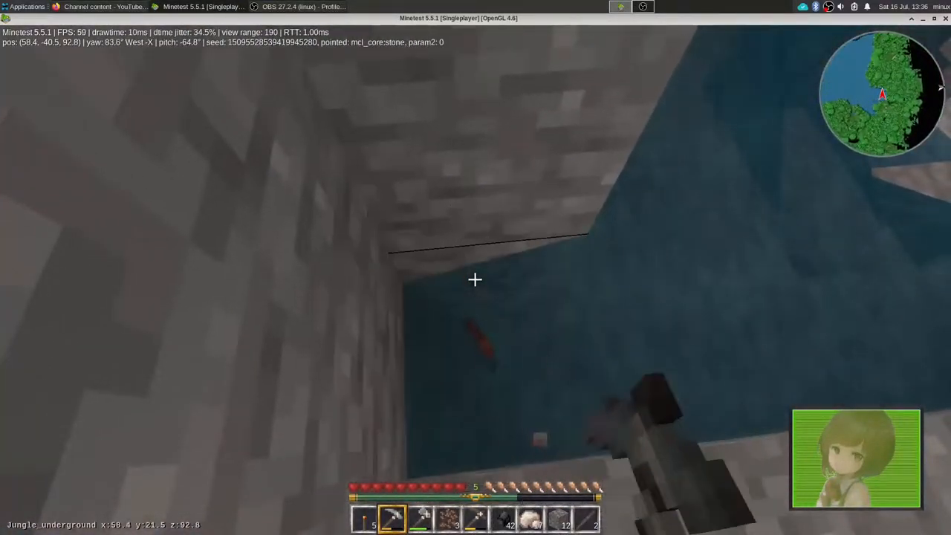
mouse_move(476, 280)
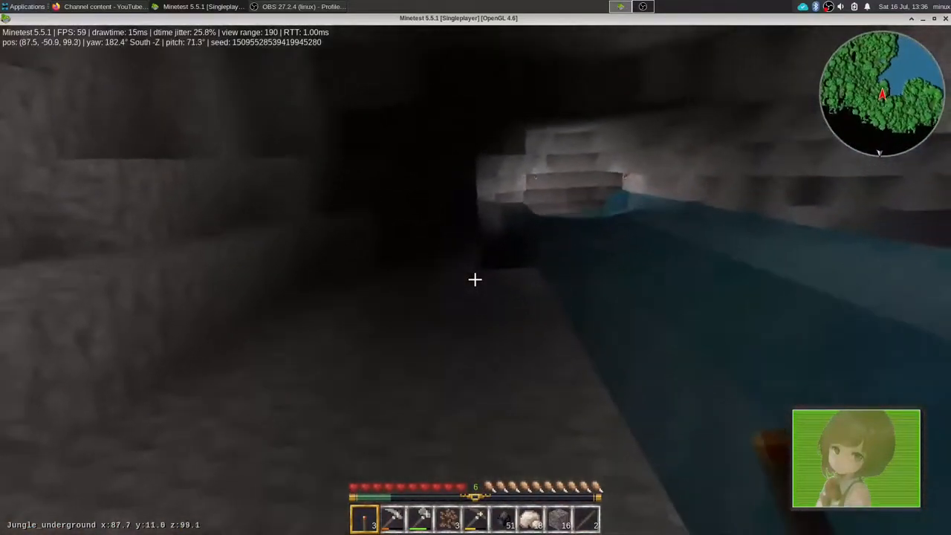
mouse_move(476, 280)
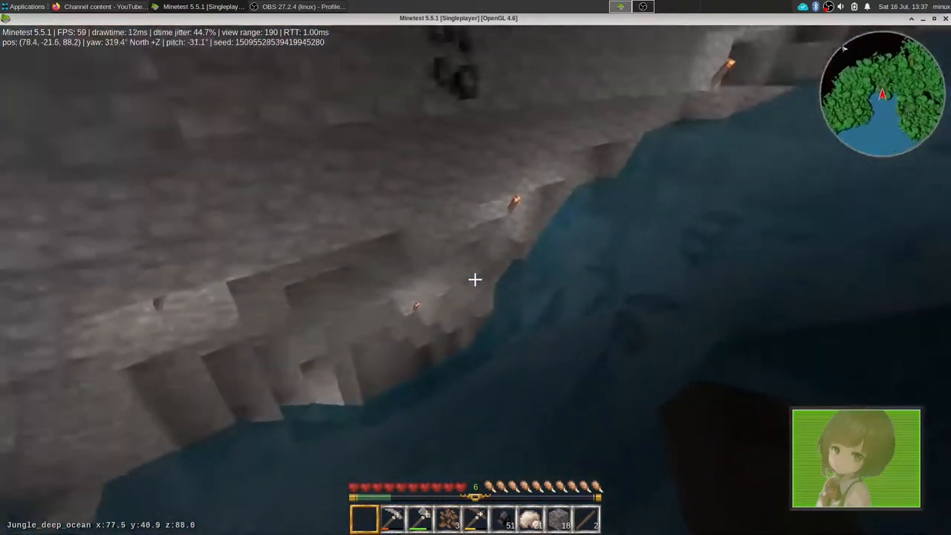
mouse_move(475, 279)
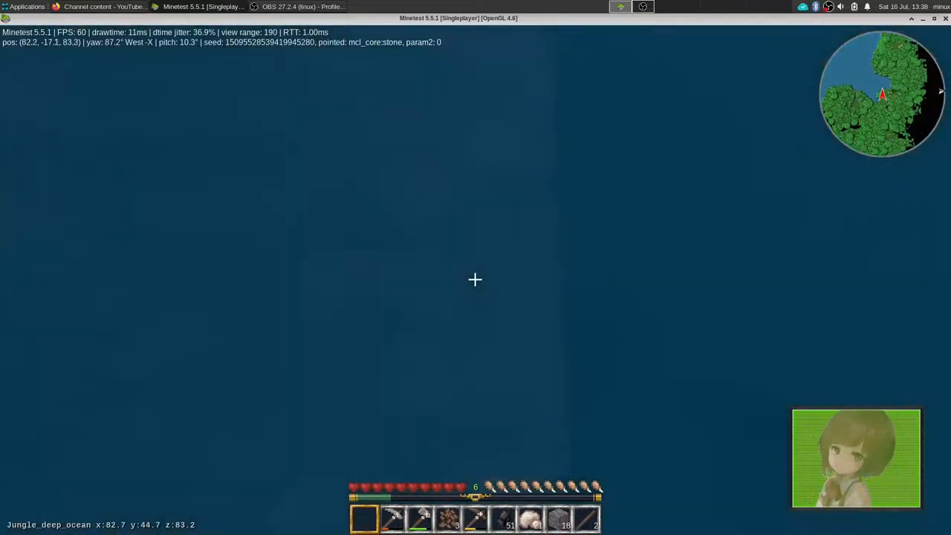
mouse_move(476, 279)
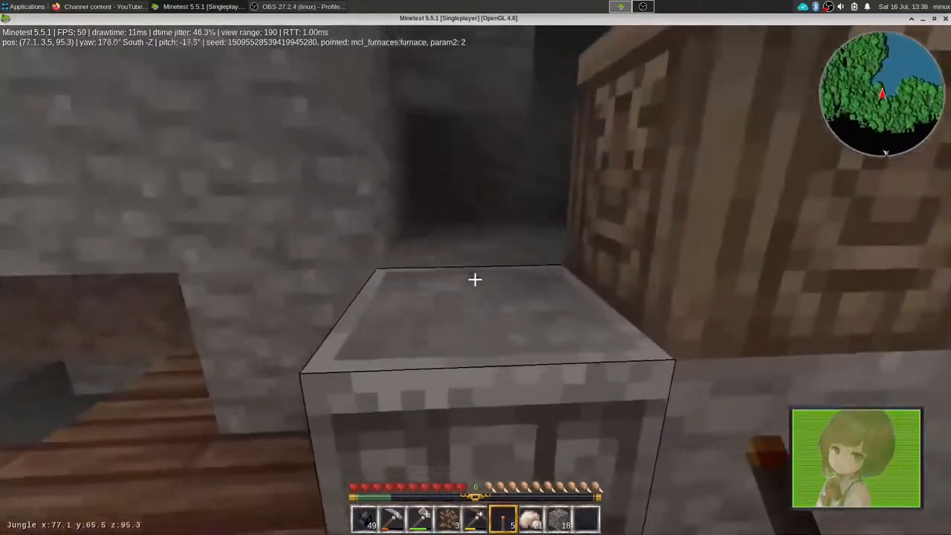
Check the furnace for smelted iron and close its window
right_click(476, 279)
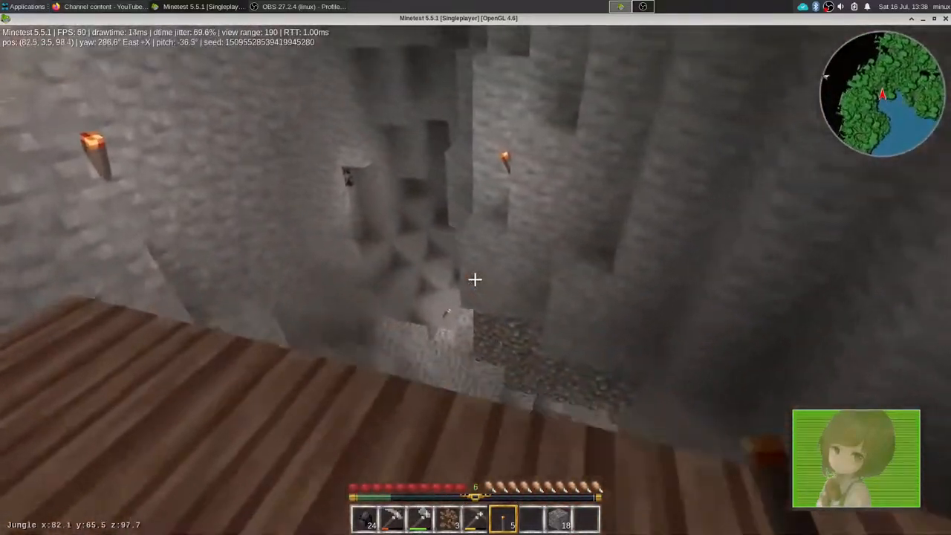
key(i)
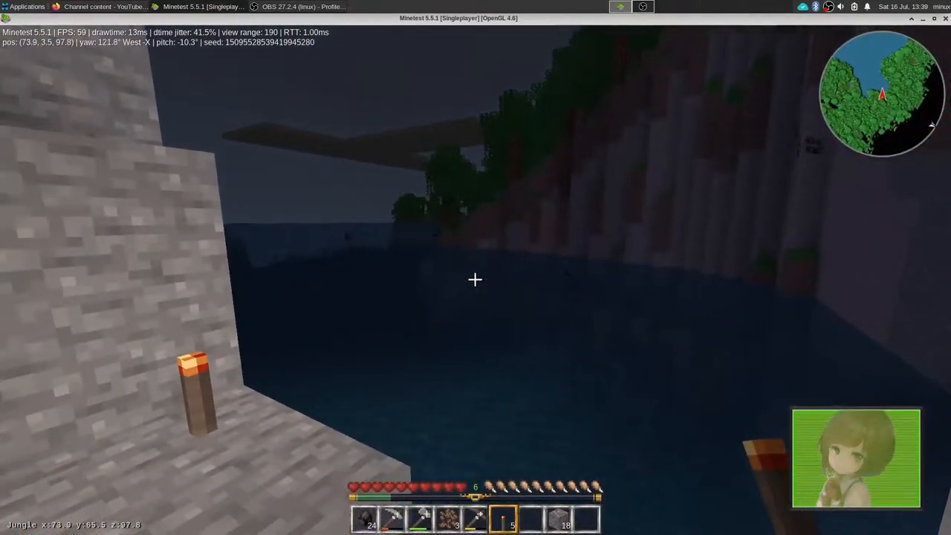
mouse_move(476, 279)
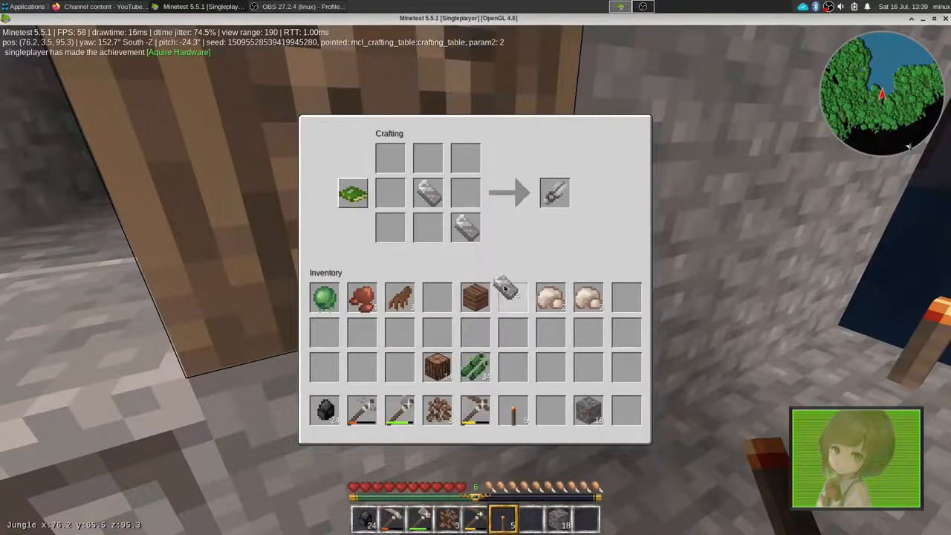
Craft the iron pickaxe and iron sword at the crafting table and take the sword
key(Escape)
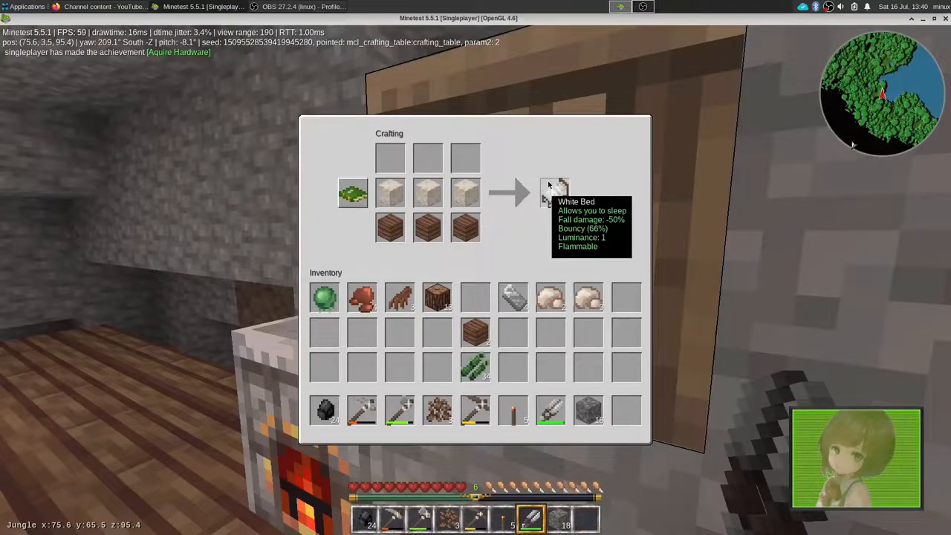
key(Escape)
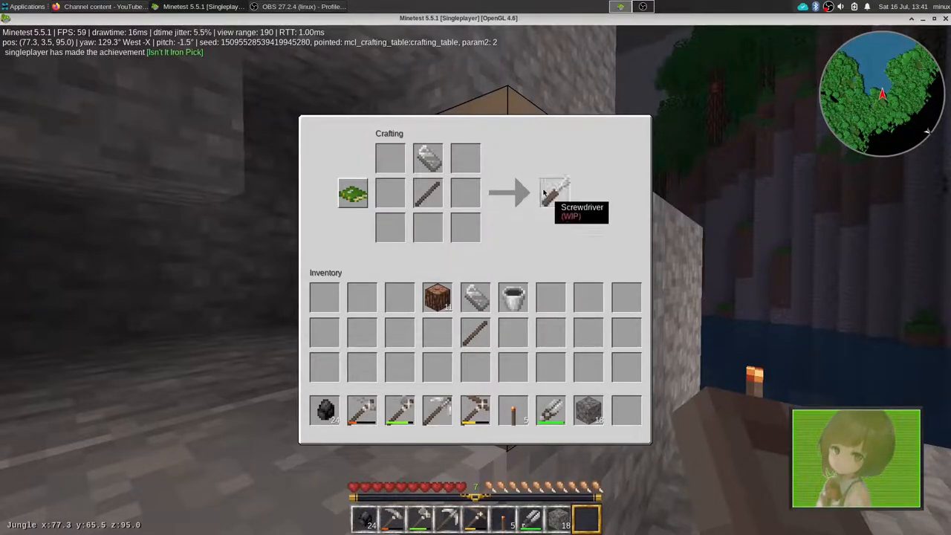
mouse_move(476, 297)
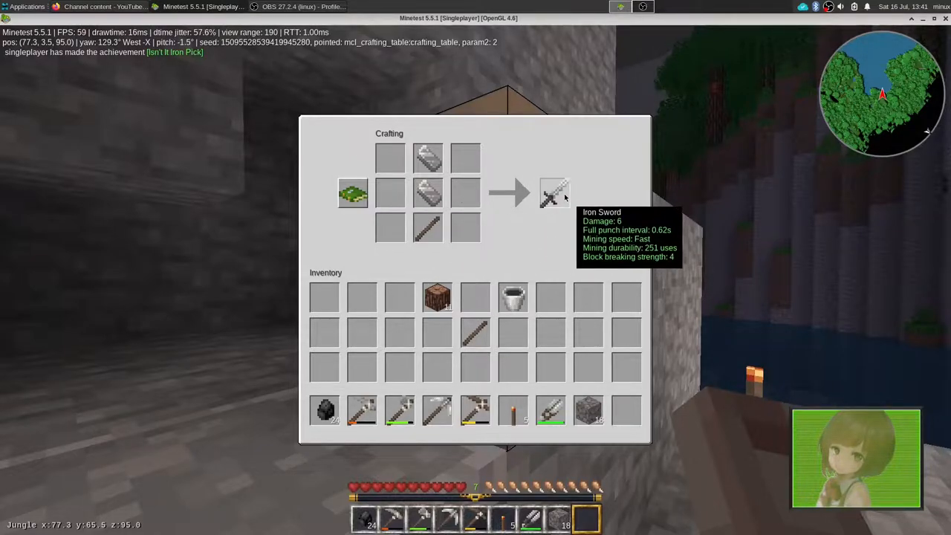
click(555, 192)
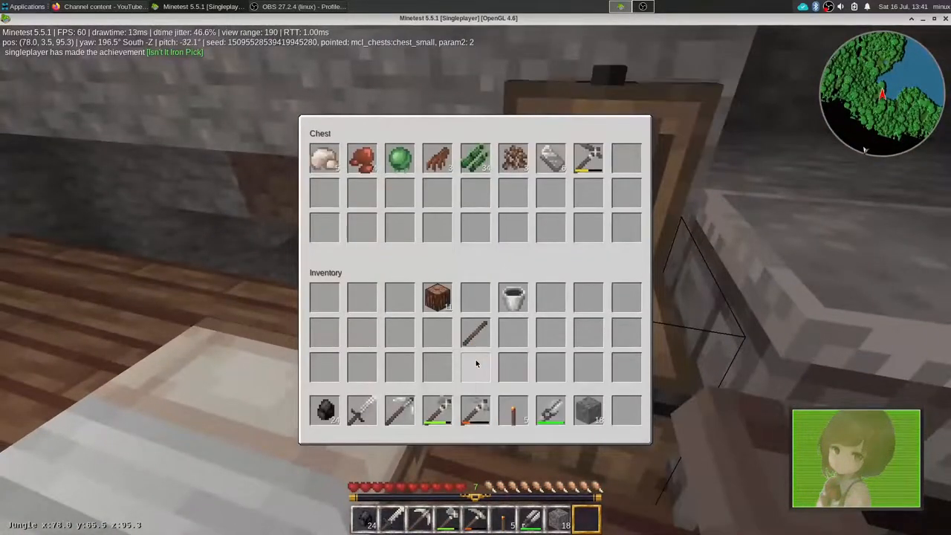
Leave the base chest and check the inventory before heading out to the lake
key(Escape)
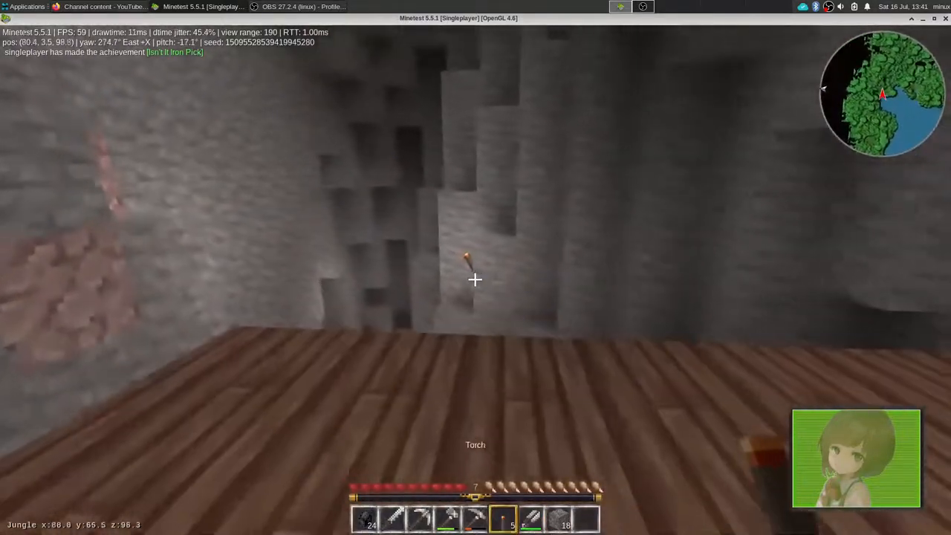
key(i)
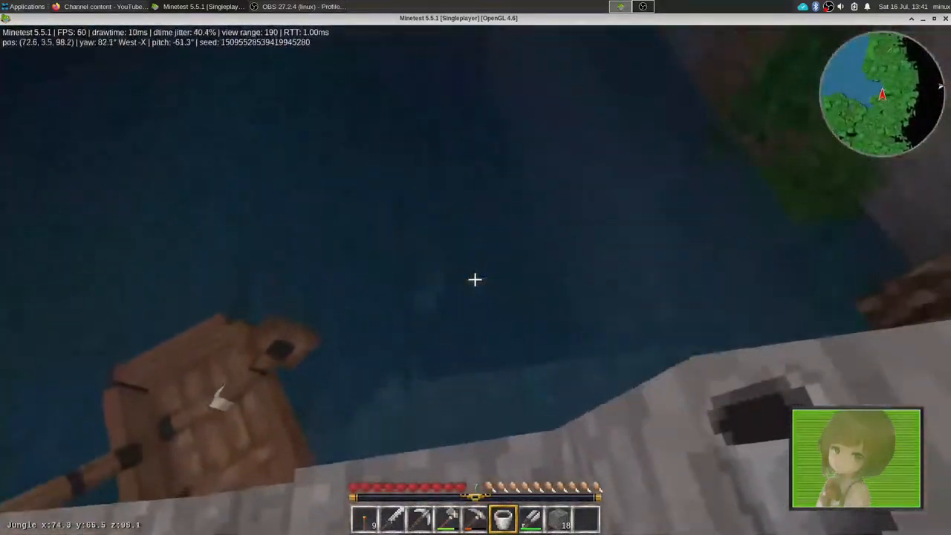
mouse_move(475, 279)
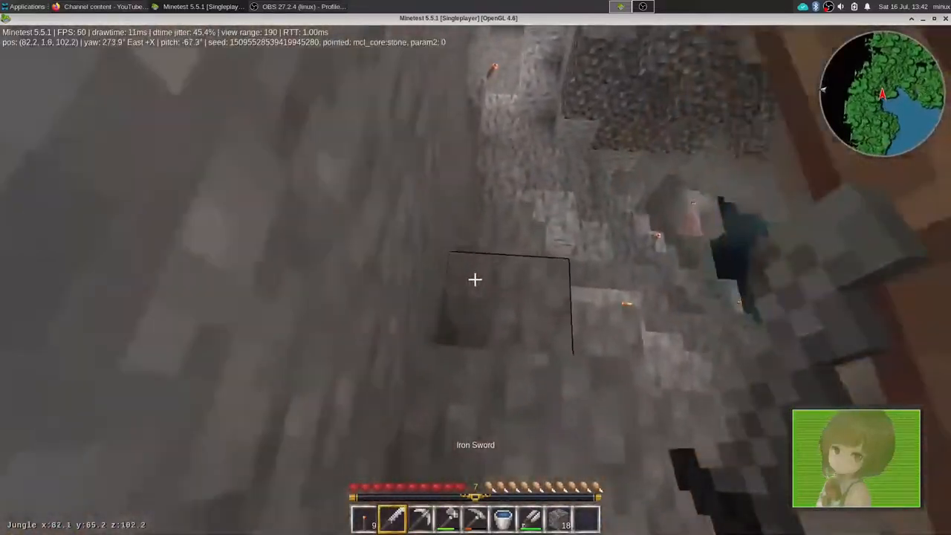
mouse_move(475, 279)
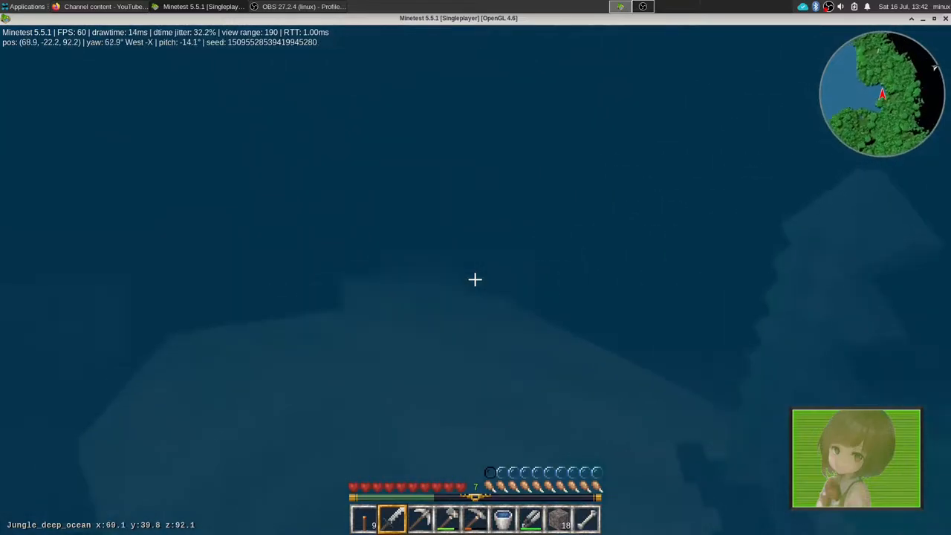
mouse_move(475, 280)
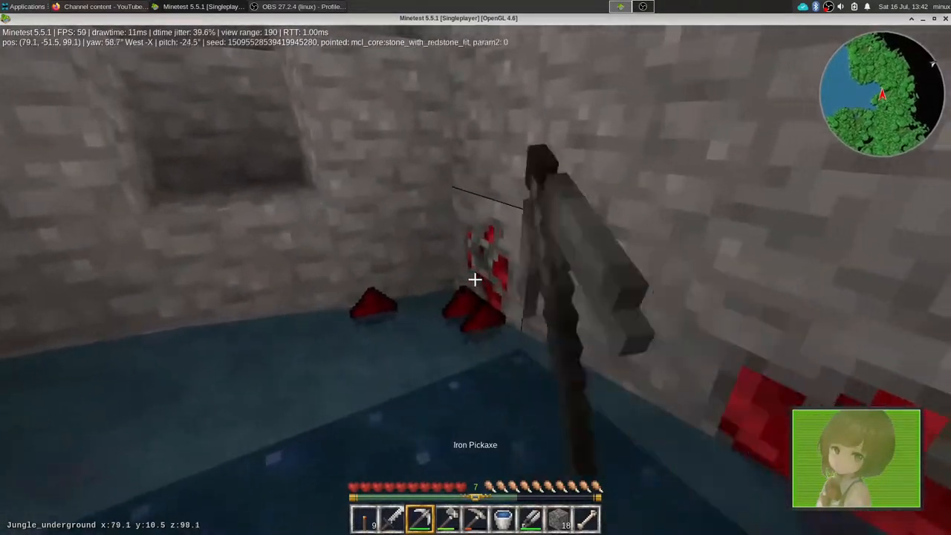
mouse_move(476, 279)
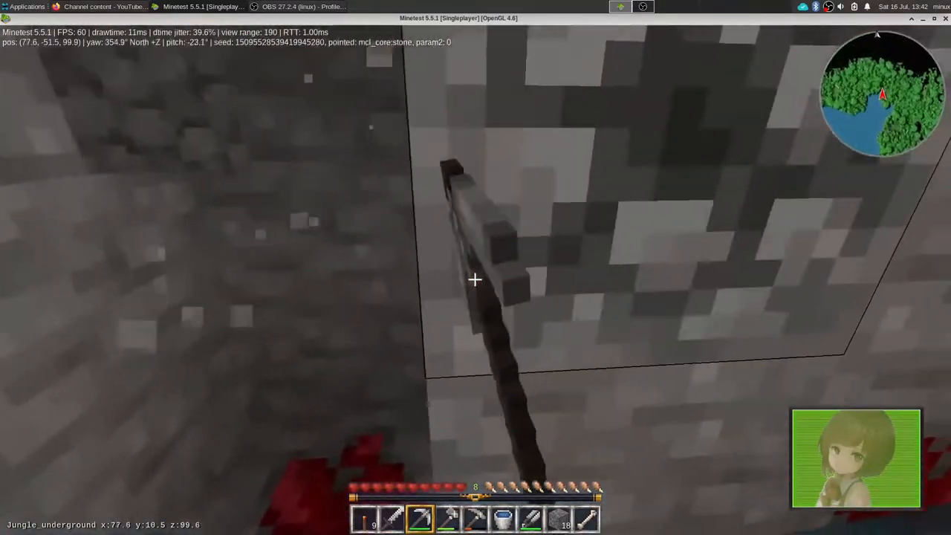
mouse_move(476, 279)
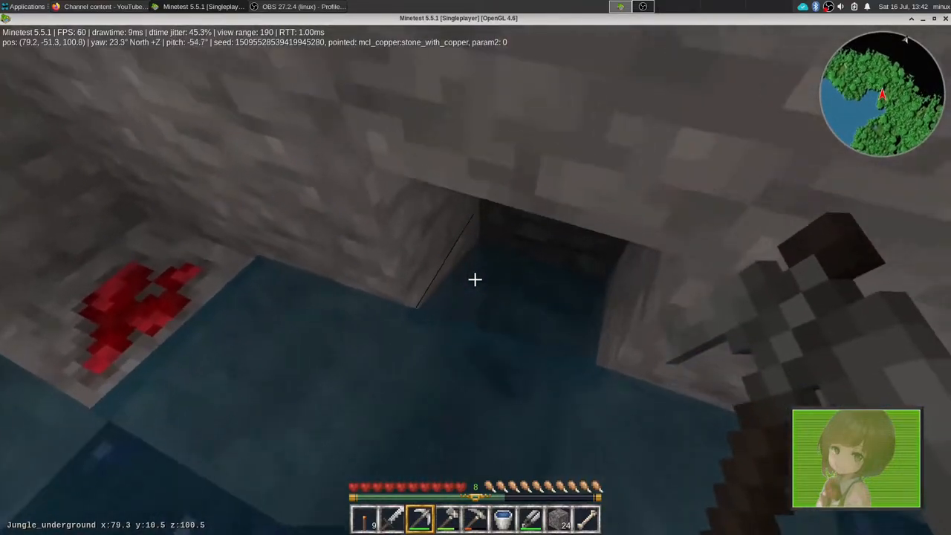
mouse_move(475, 280)
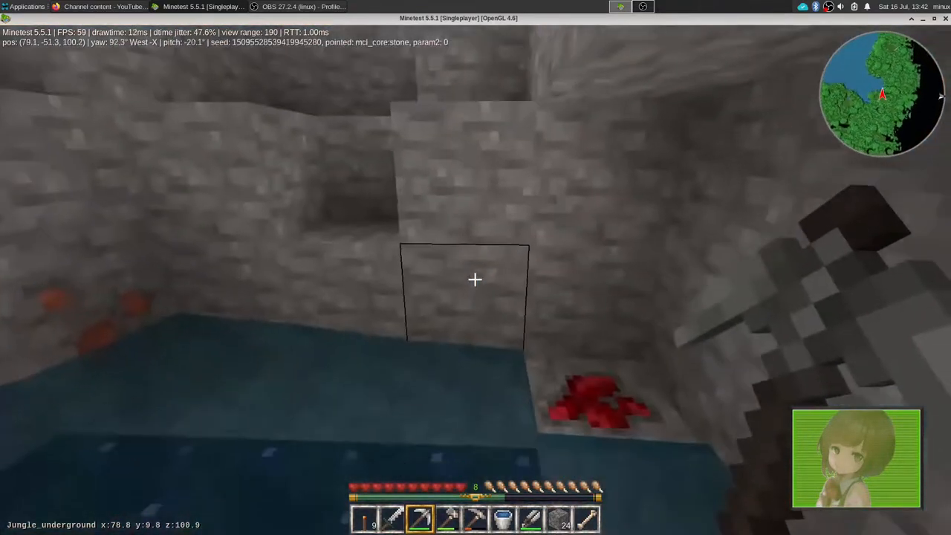
mouse_move(475, 279)
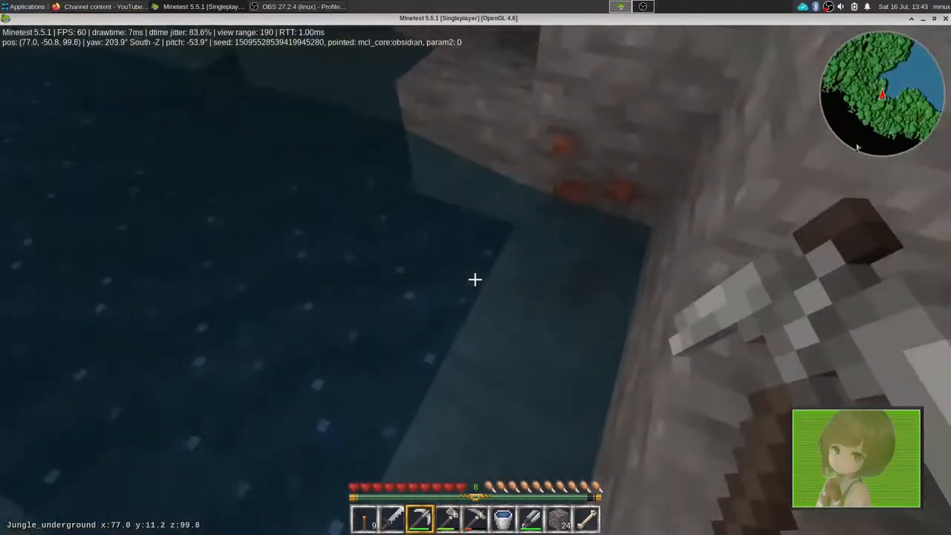
mouse_move(476, 279)
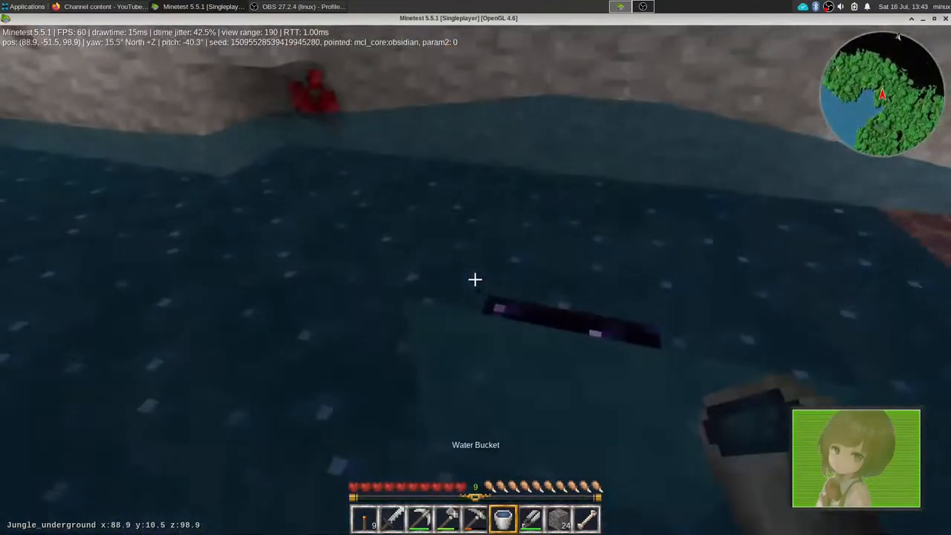
mouse_move(476, 279)
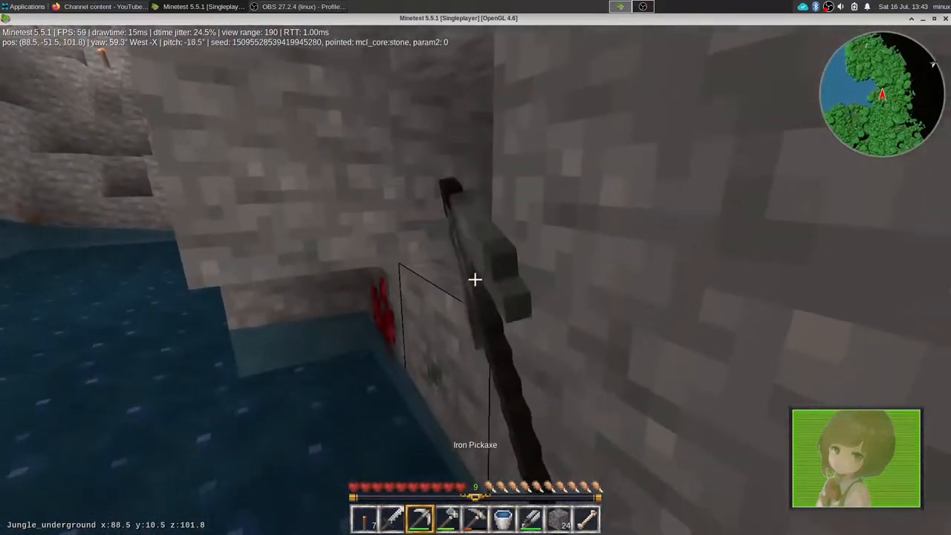
mouse_move(475, 279)
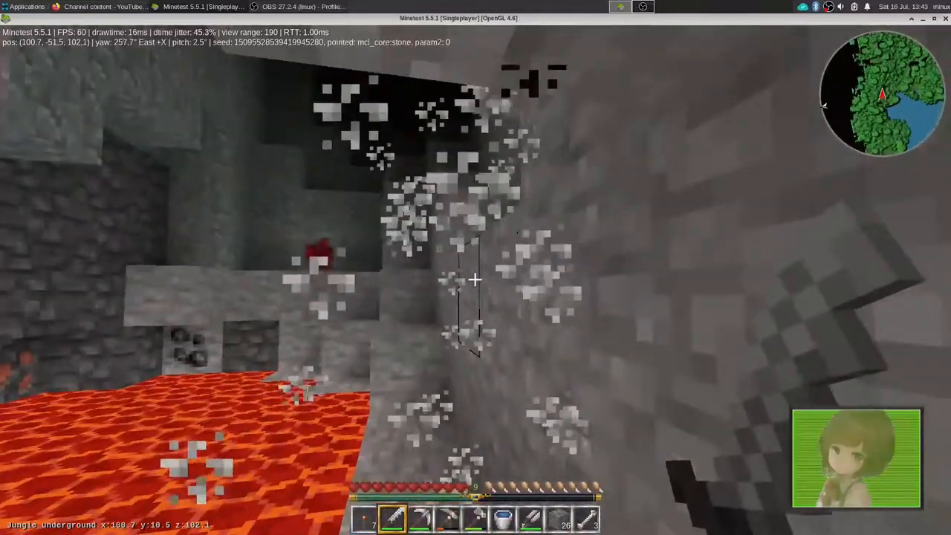
mouse_move(475, 279)
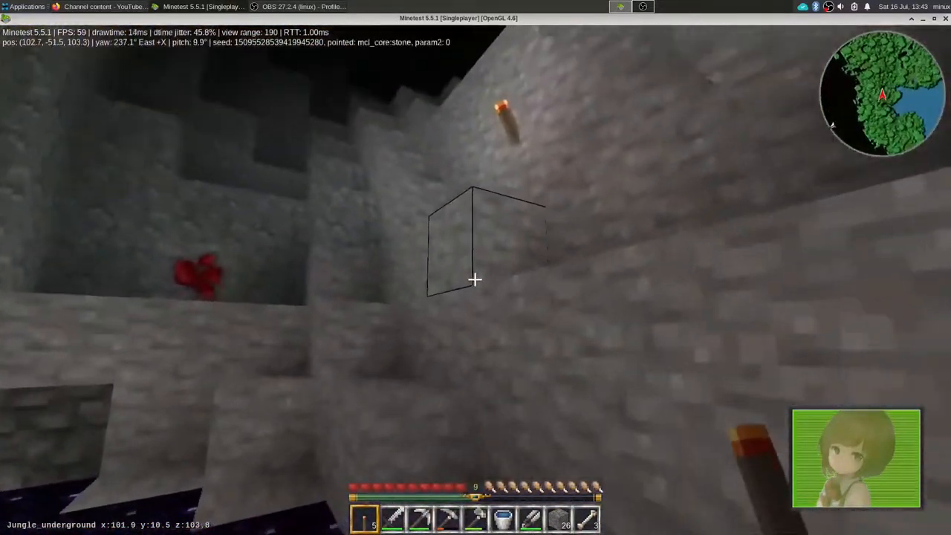
mouse_move(475, 280)
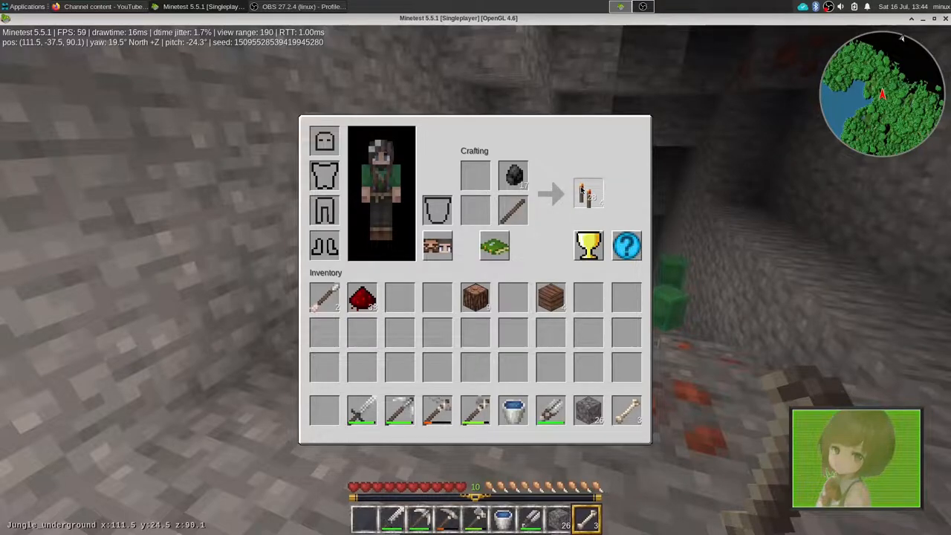
Leave the inventory with the freshly crafted torches in the hotbar
key(Escape)
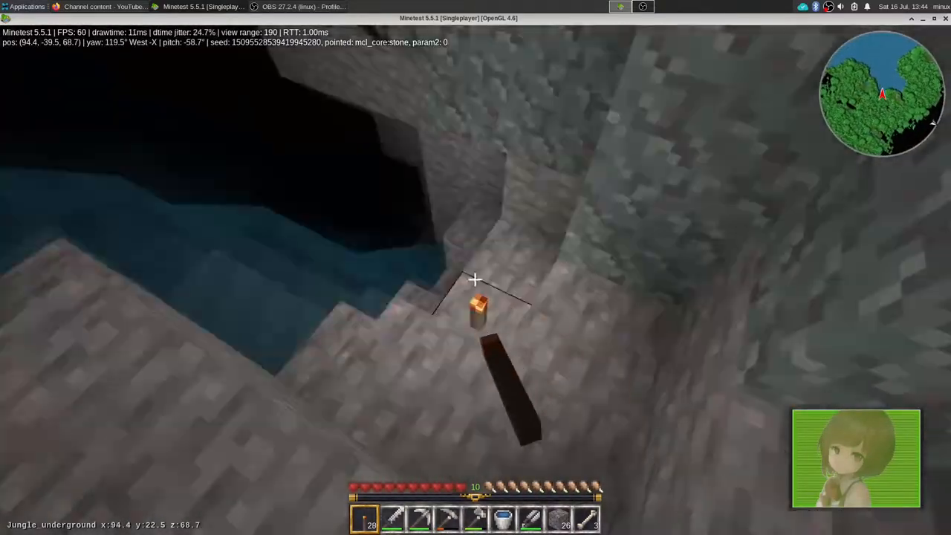
mouse_move(475, 280)
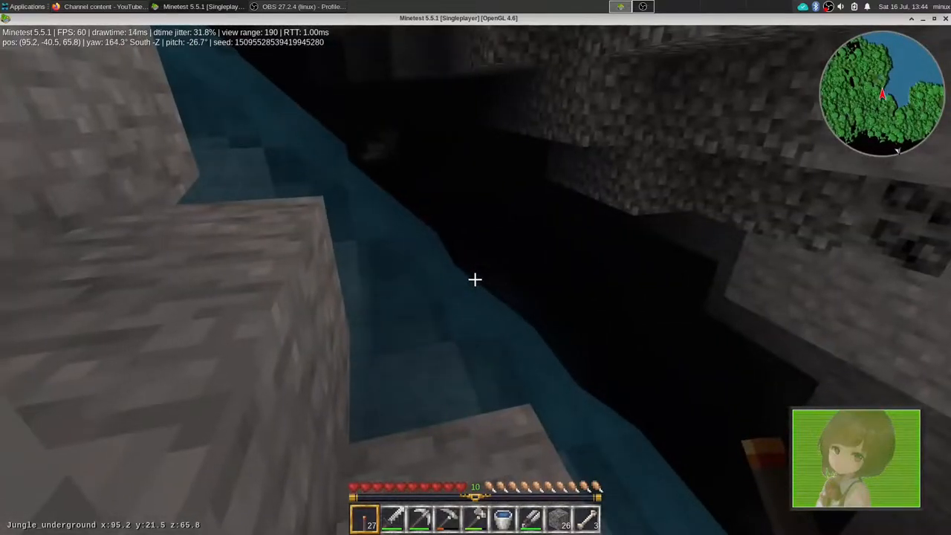
mouse_move(476, 280)
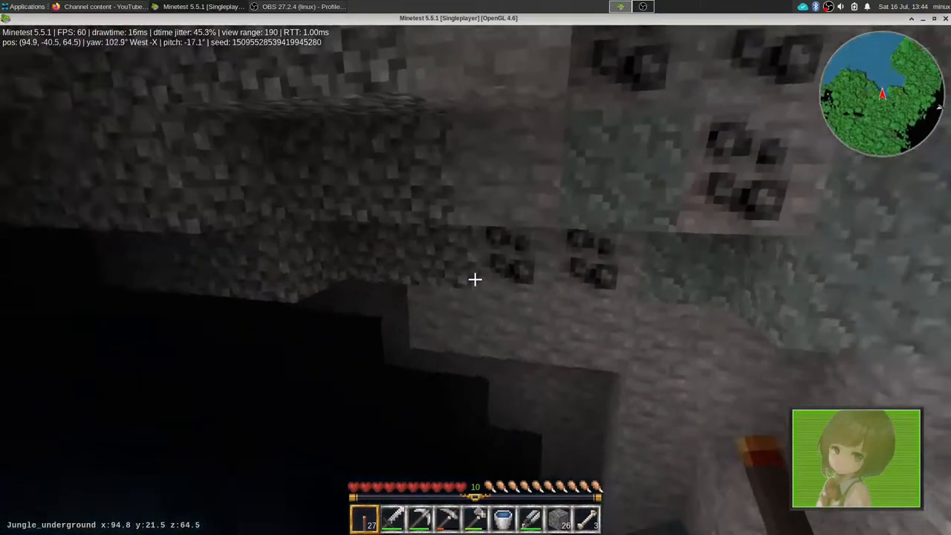
mouse_move(476, 280)
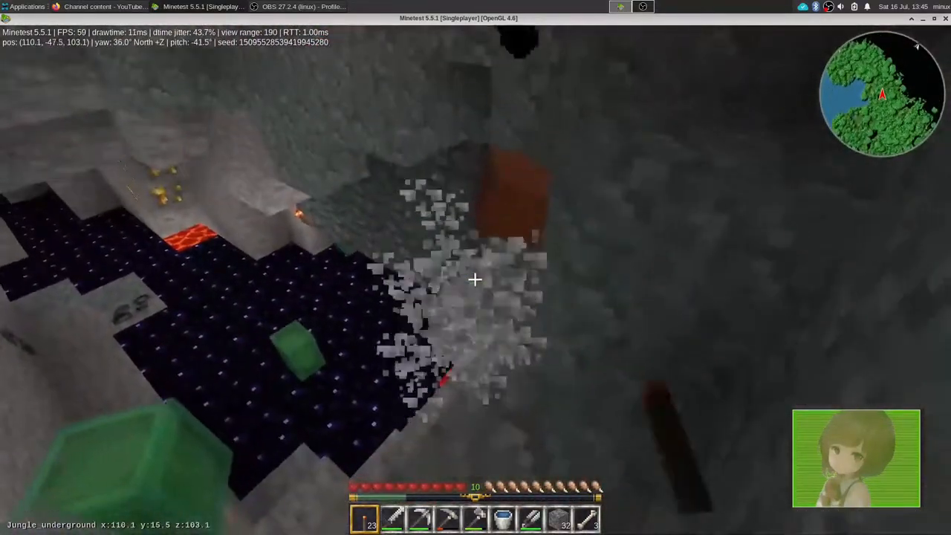
mouse_move(475, 279)
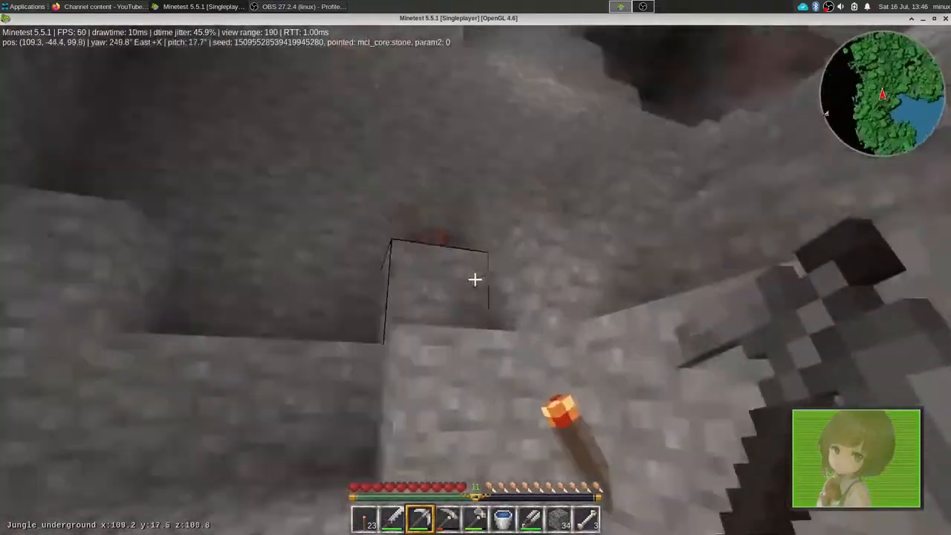
mouse_move(475, 280)
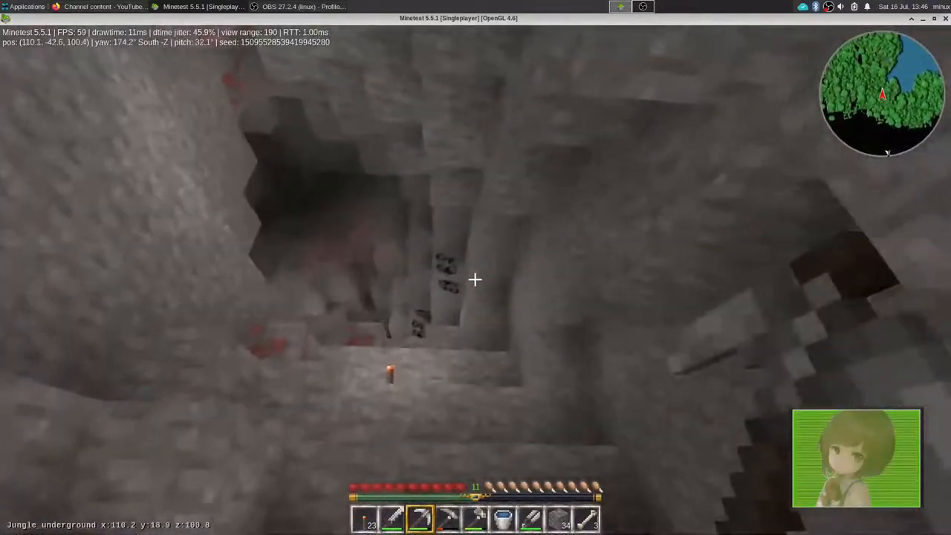
mouse_move(475, 280)
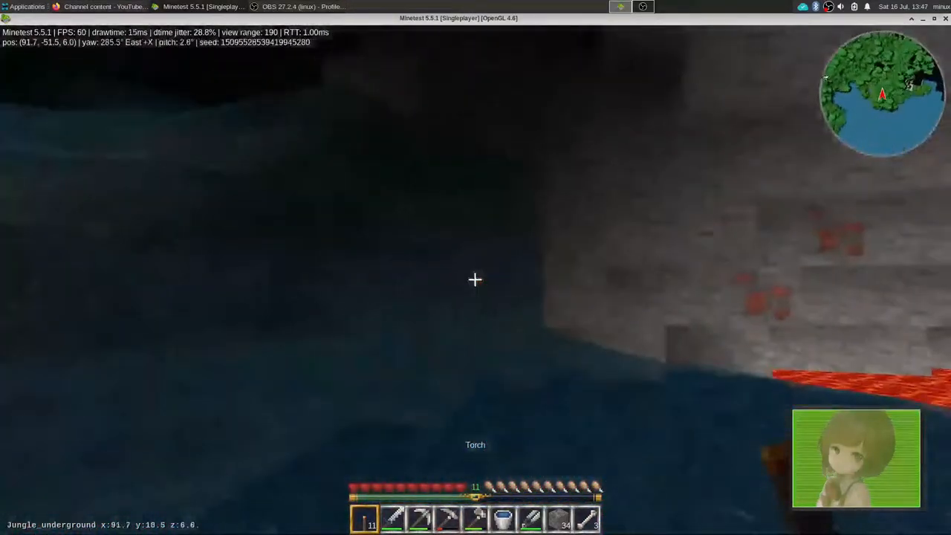
mouse_move(476, 279)
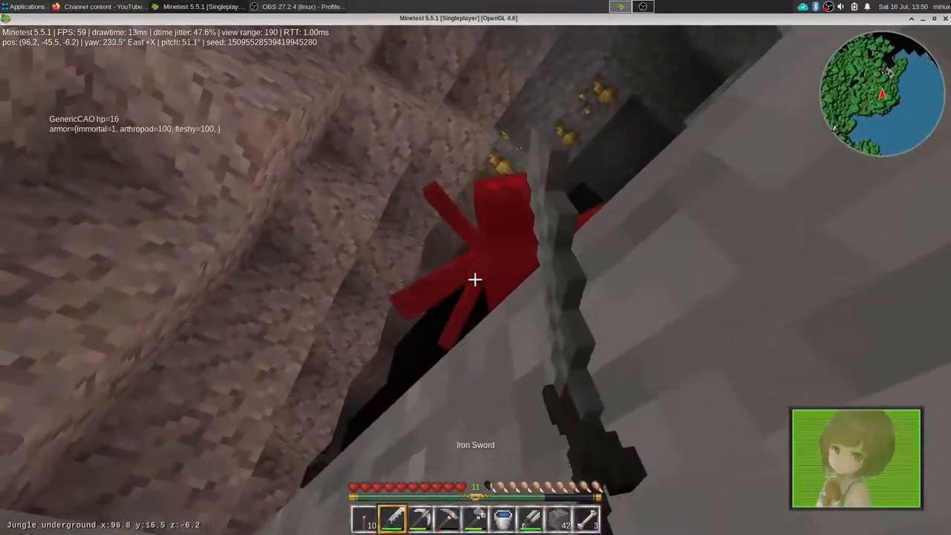
mouse_move(476, 279)
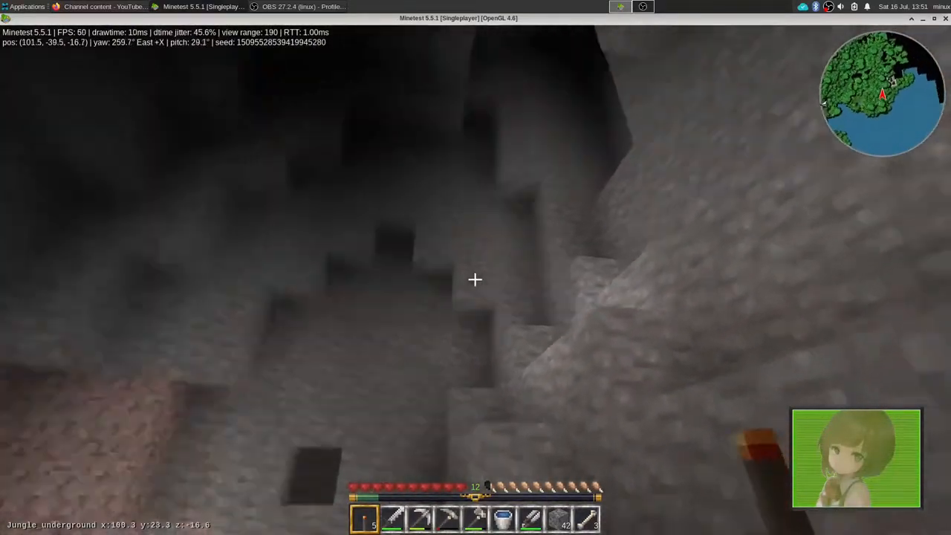
mouse_move(475, 279)
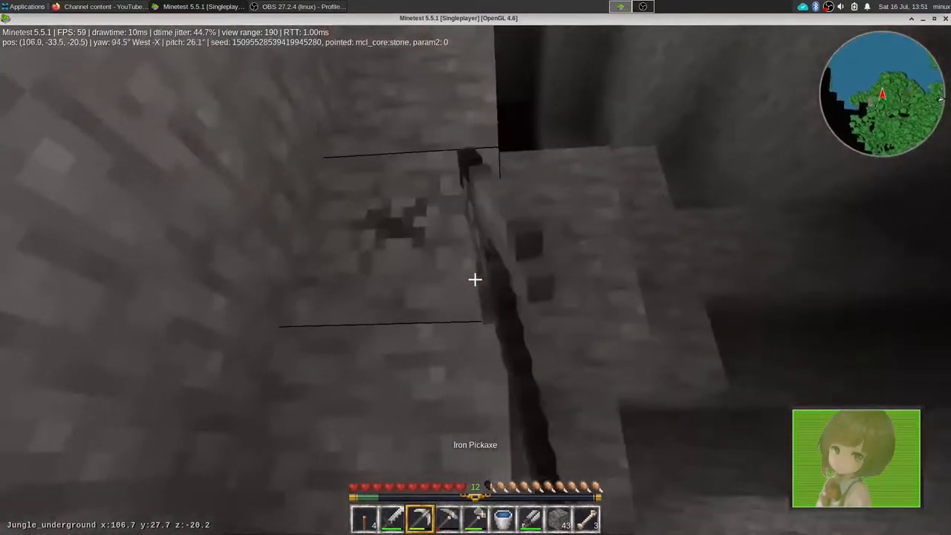
mouse_move(475, 280)
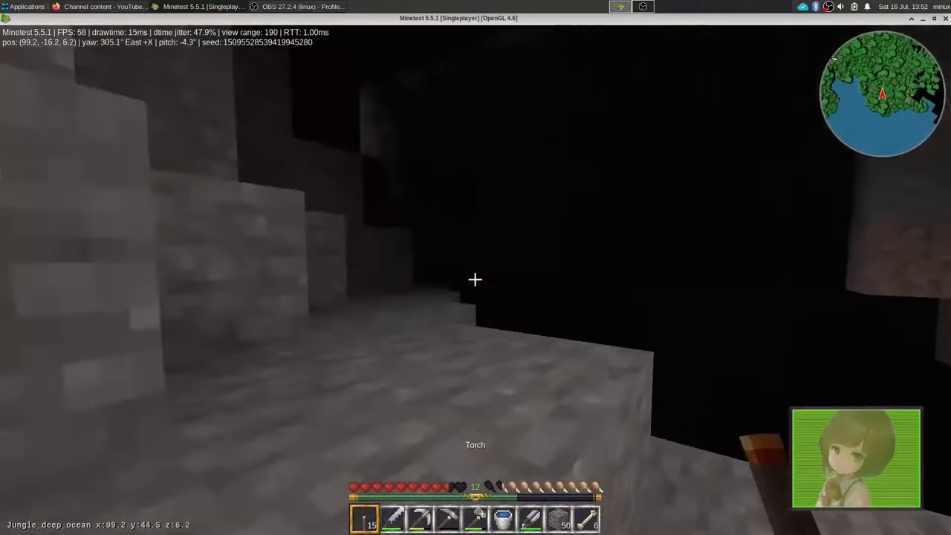
mouse_move(475, 279)
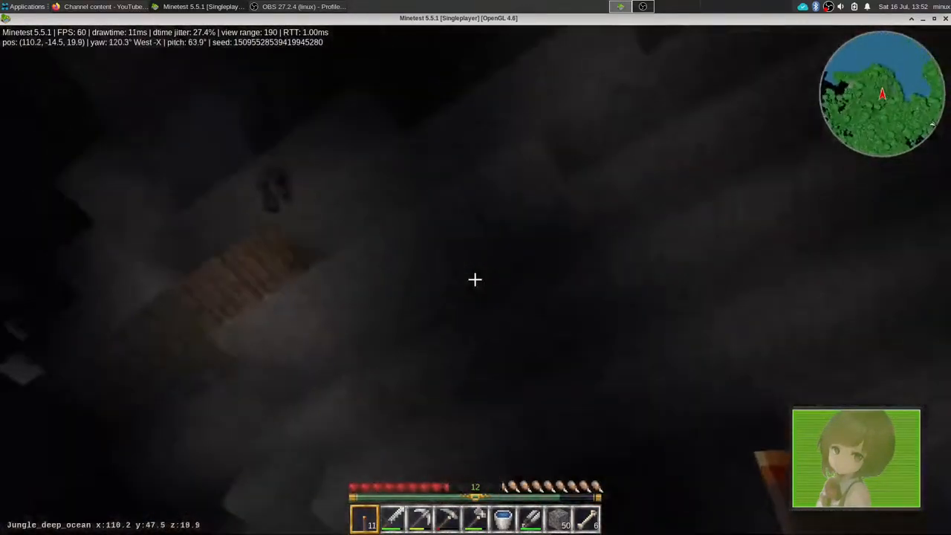
mouse_move(476, 279)
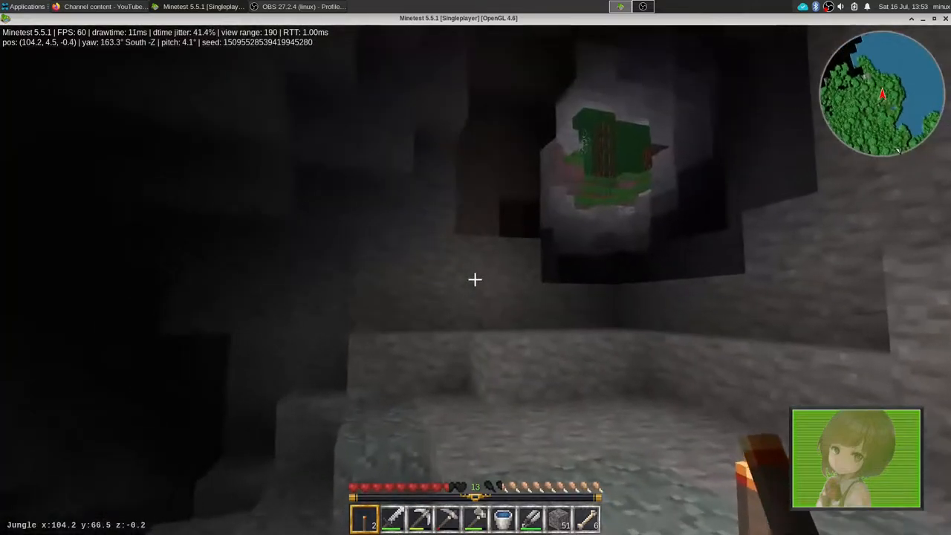
mouse_move(475, 279)
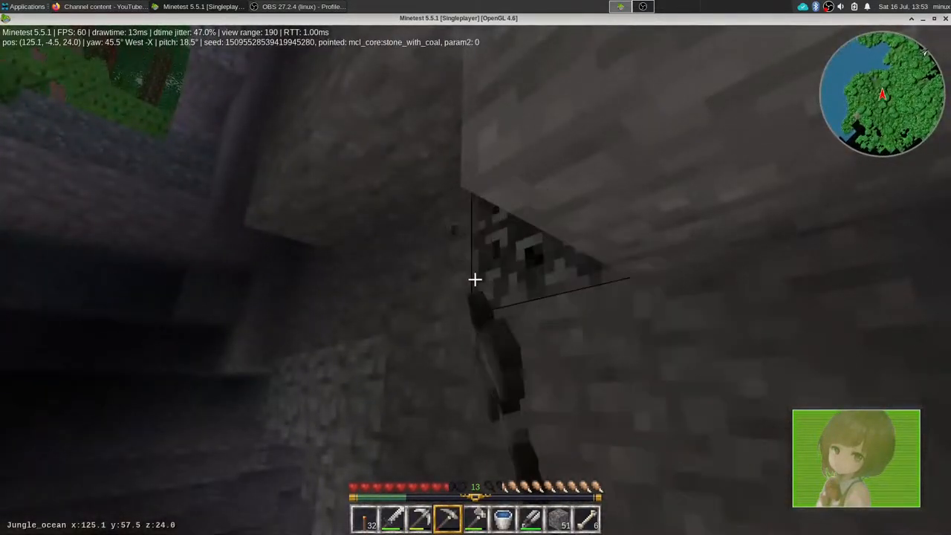
mouse_move(476, 279)
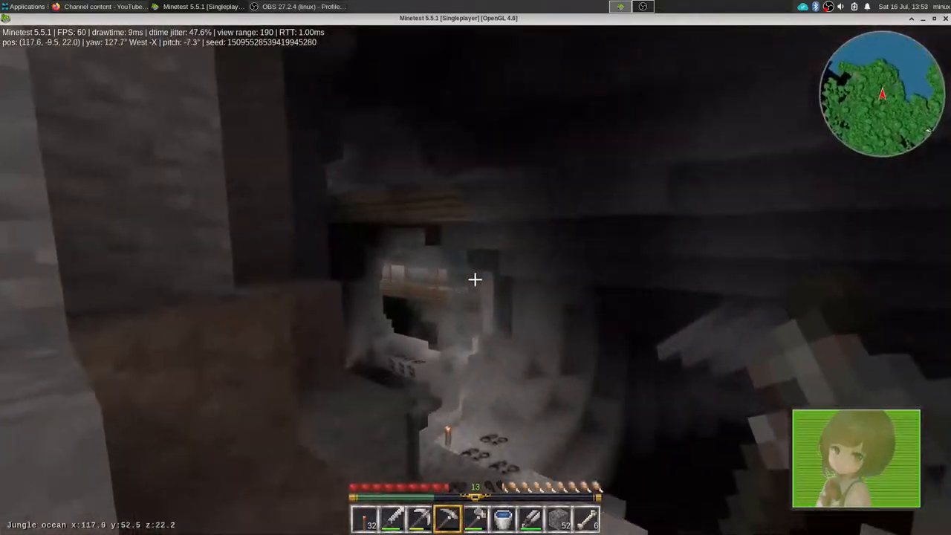
mouse_move(476, 279)
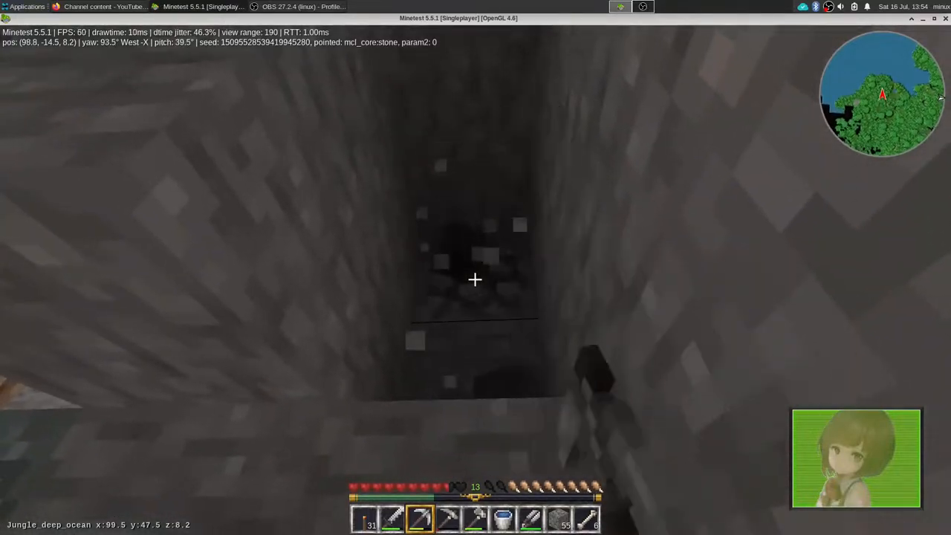
mouse_move(475, 280)
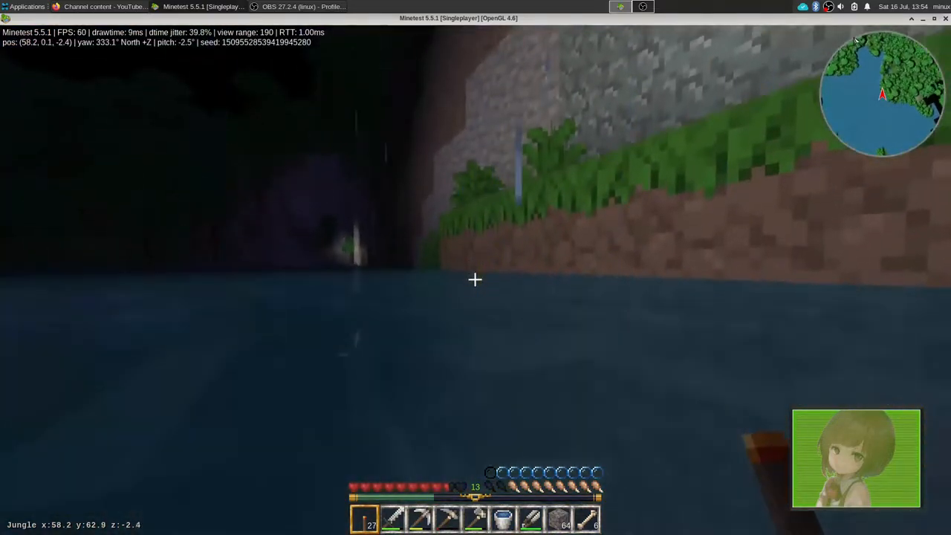
mouse_move(476, 280)
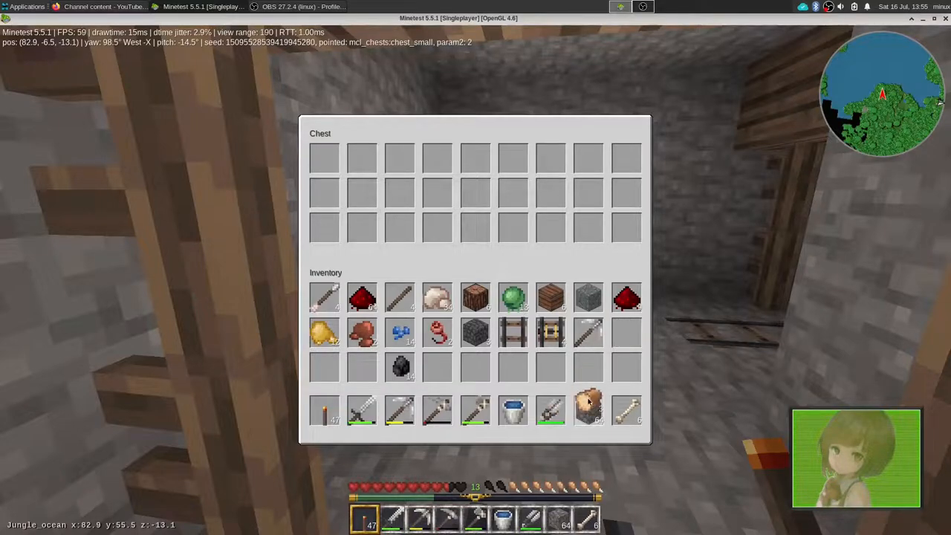
Leave the empty mineshaft chest and continue through the corridors
key(Escape)
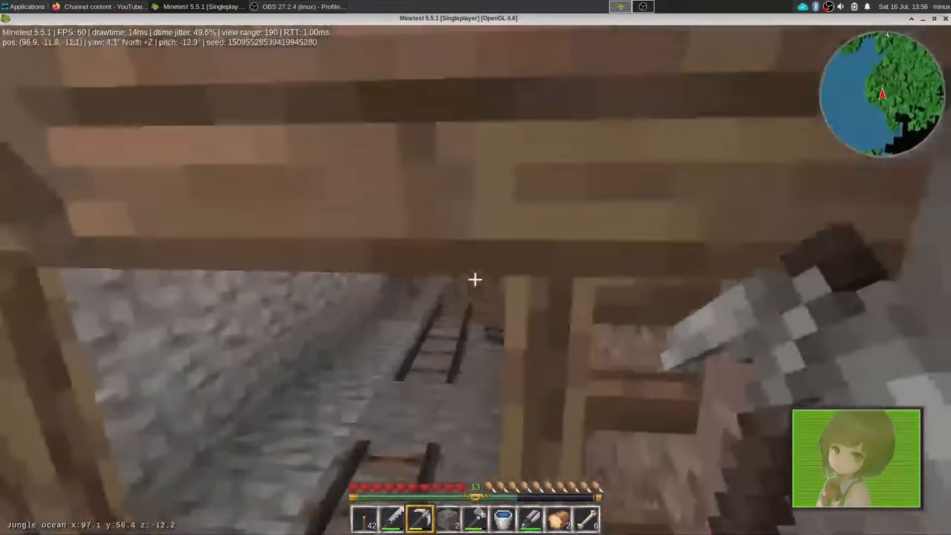
mouse_move(475, 279)
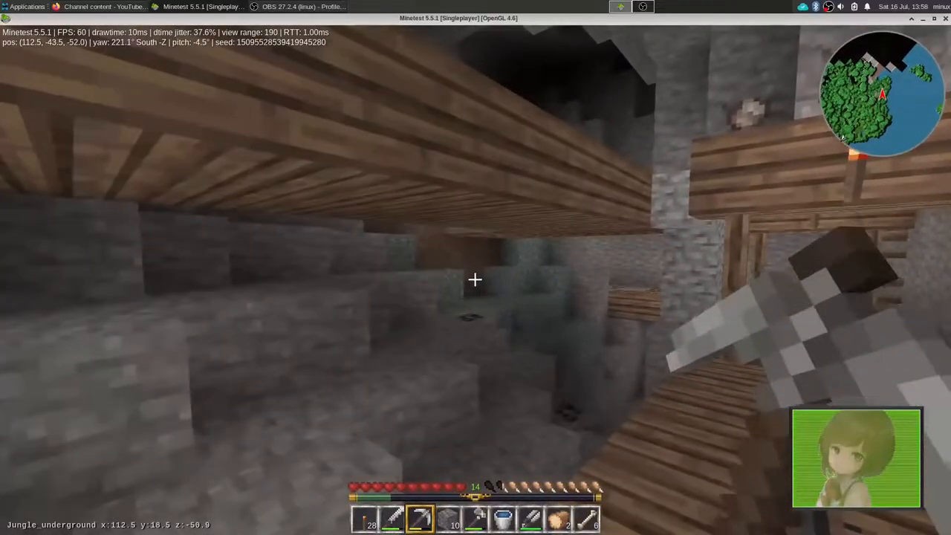
mouse_move(475, 279)
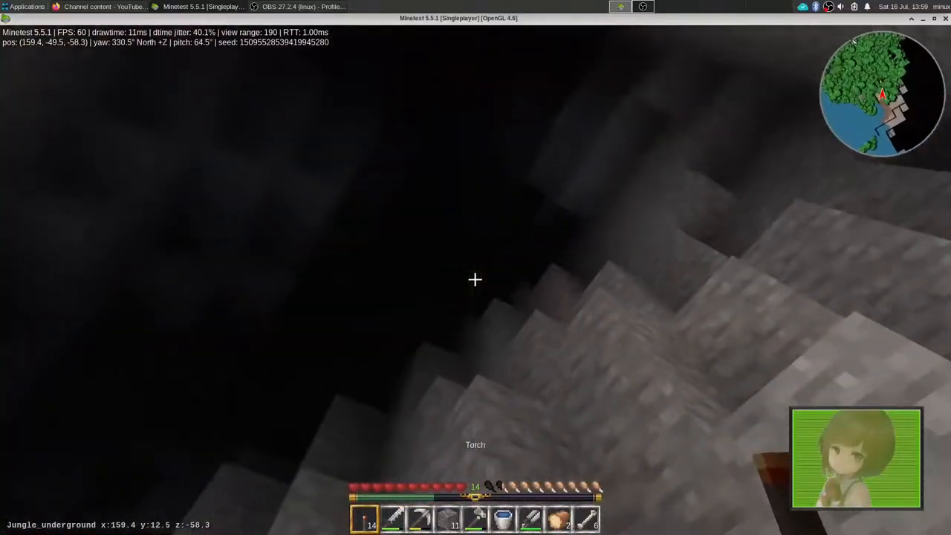
mouse_move(475, 279)
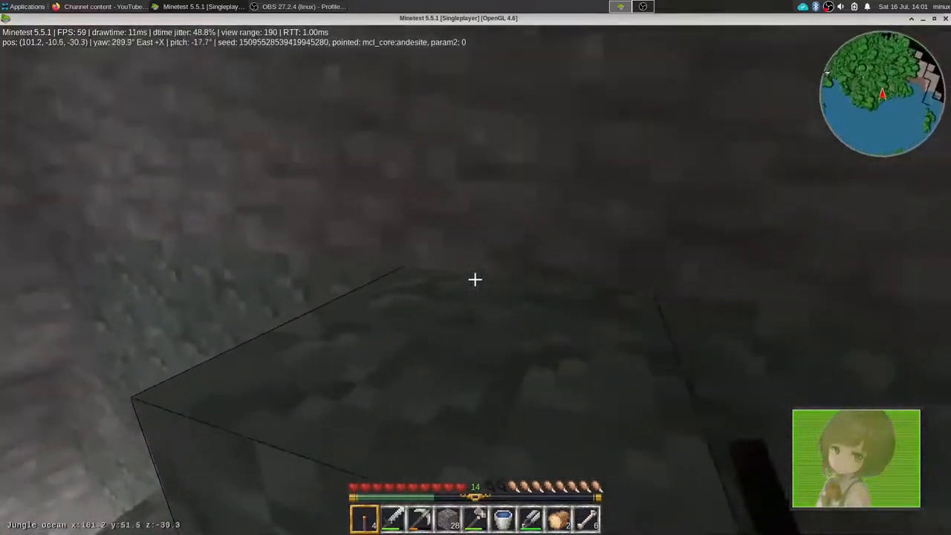
mouse_move(476, 280)
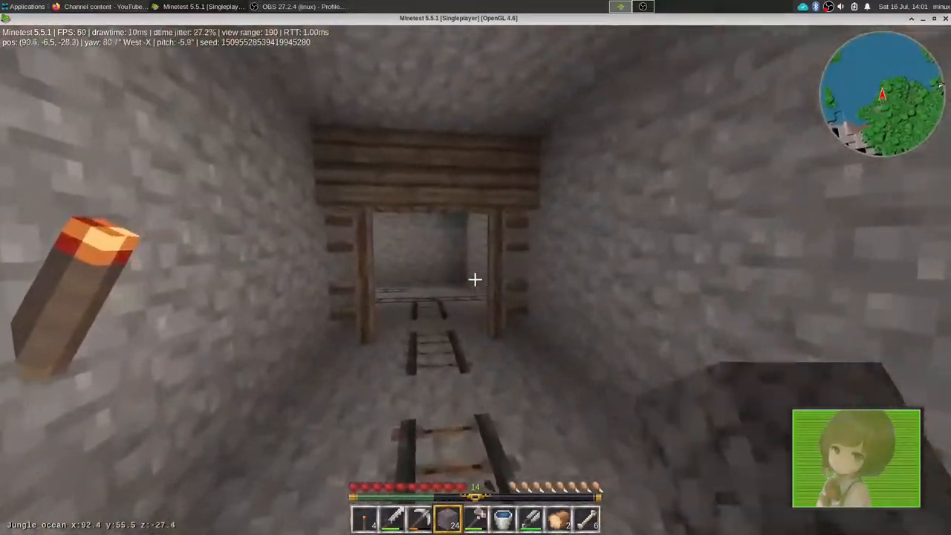
mouse_move(476, 279)
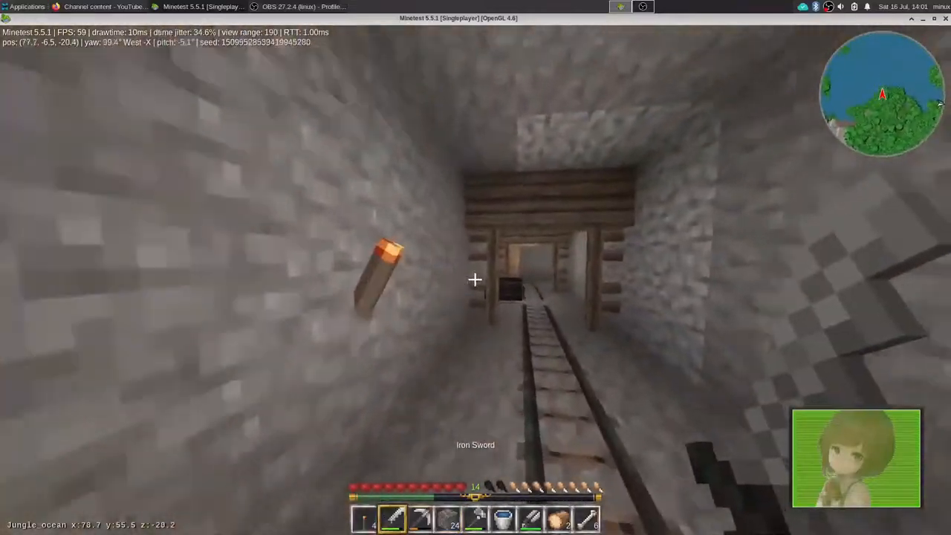
mouse_move(476, 279)
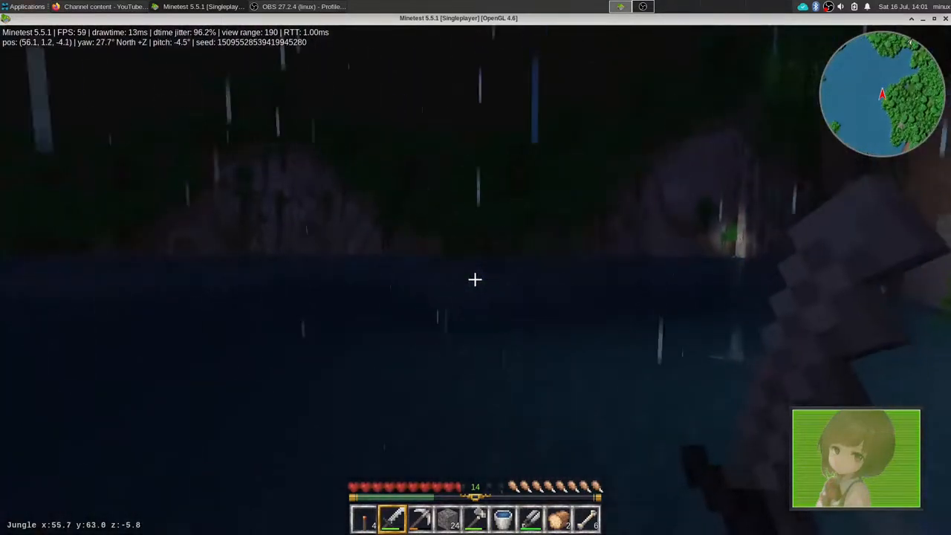
mouse_move(476, 280)
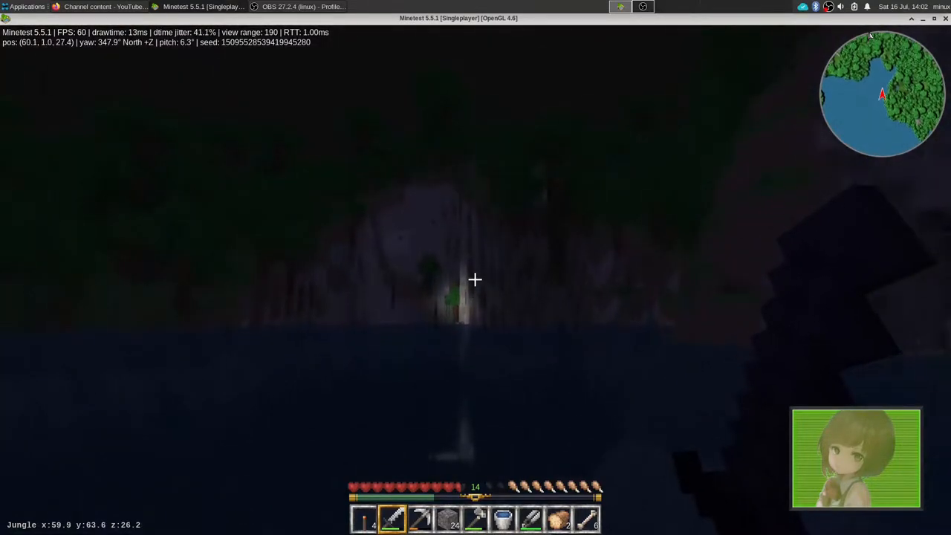
Cross the rainy night-time lake toward the cave entrance
key(w)
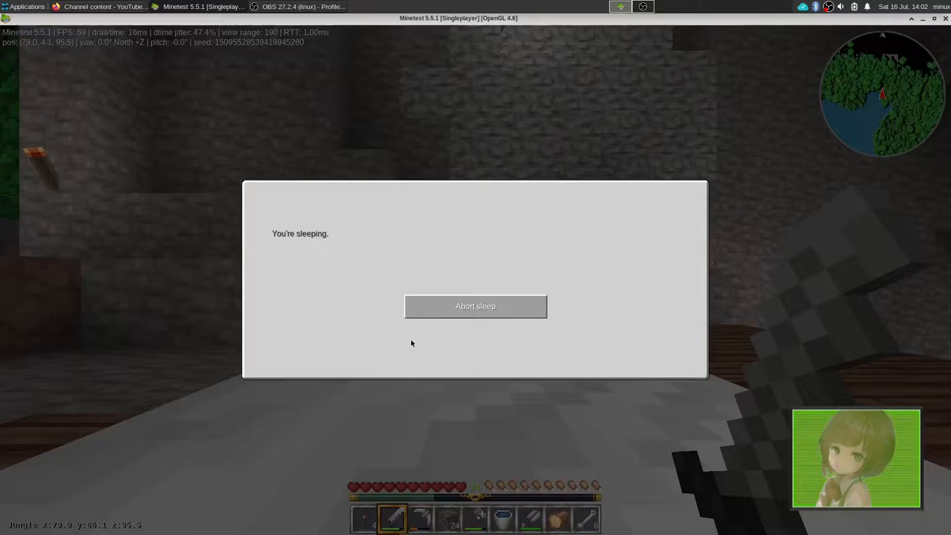
Abort sleep and get up from the bed while it is still night
click(475, 306)
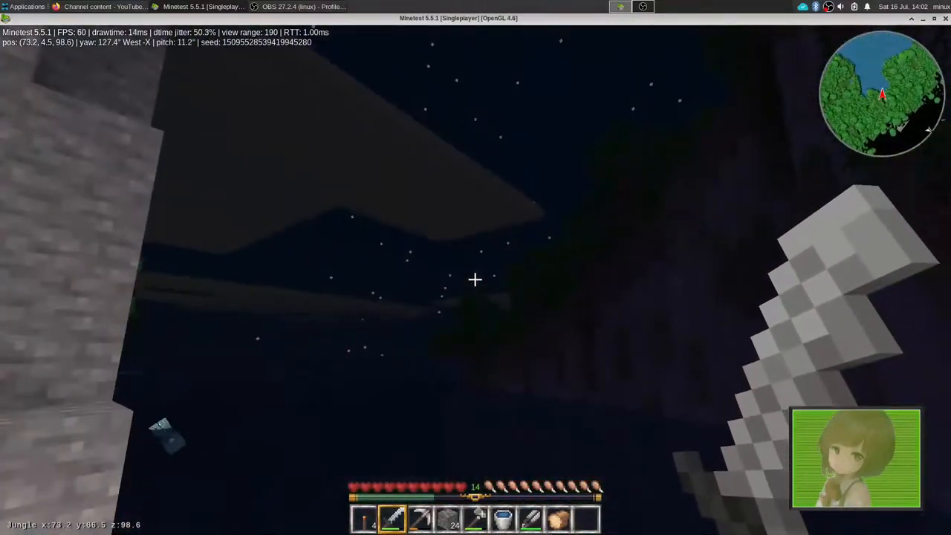
mouse_move(475, 279)
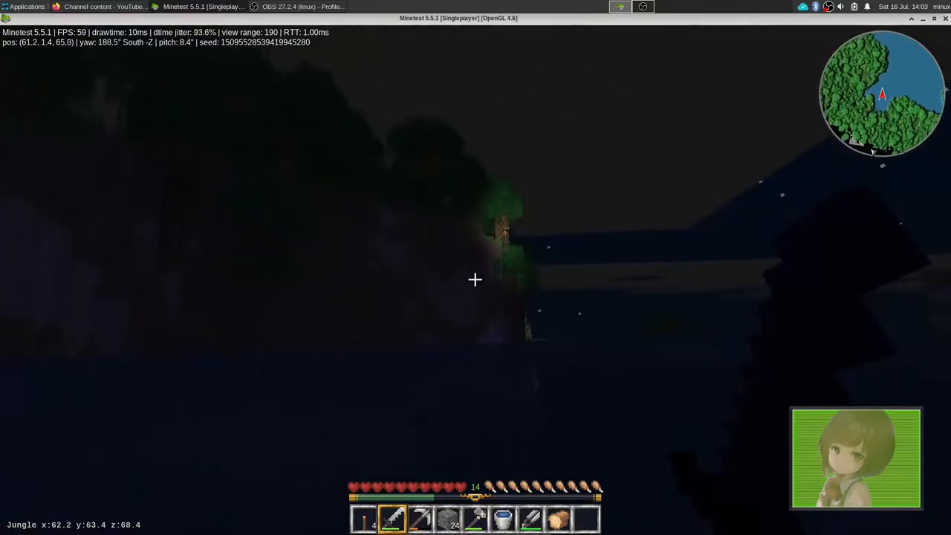
Walk out of the cave and along the jungle shoreline at night
key(w)
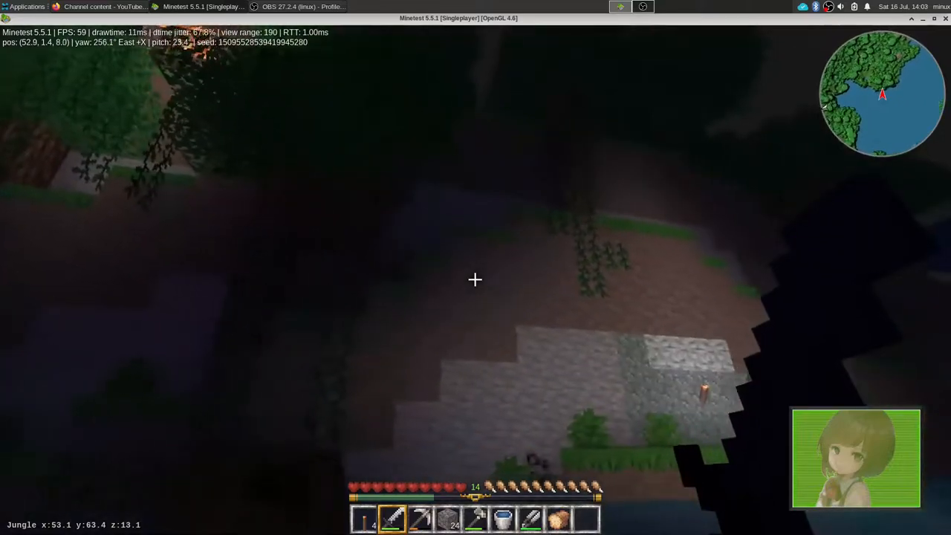
mouse_move(476, 280)
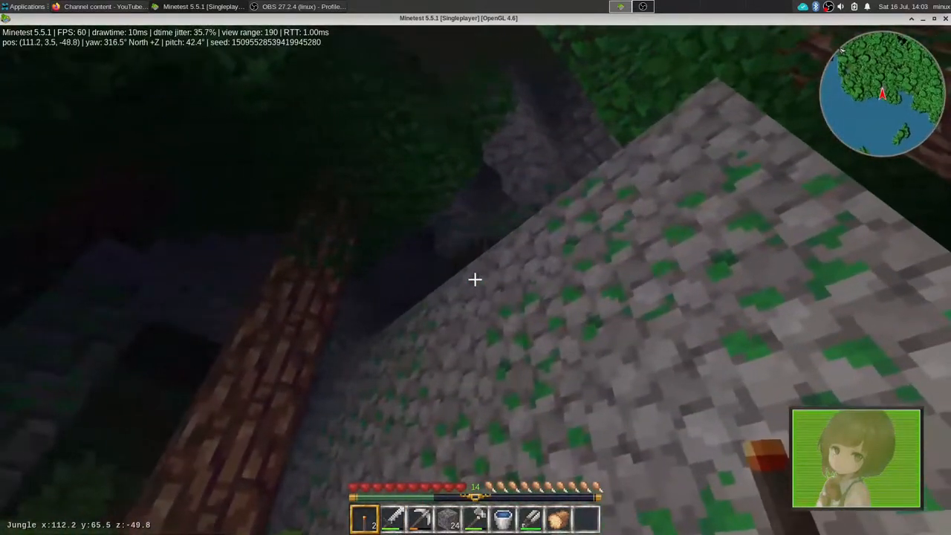
mouse_move(475, 279)
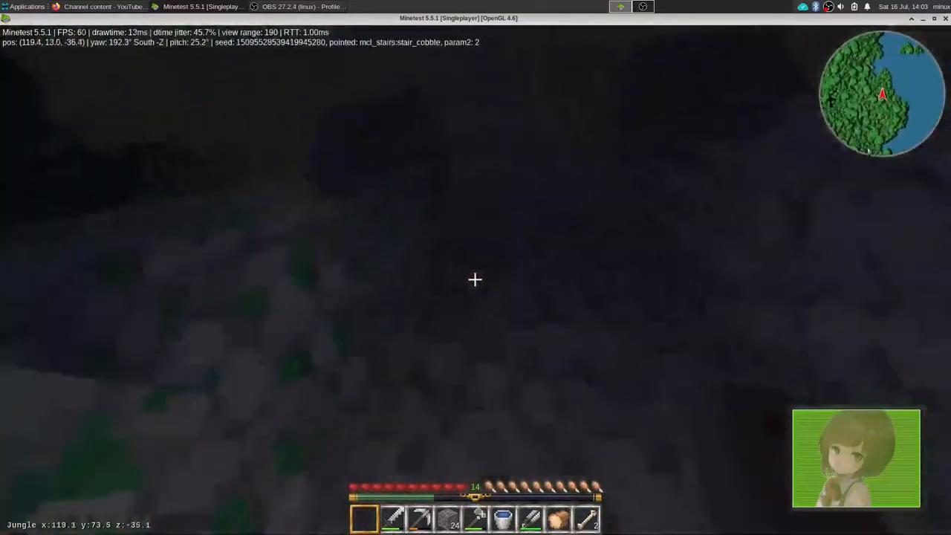
mouse_move(475, 279)
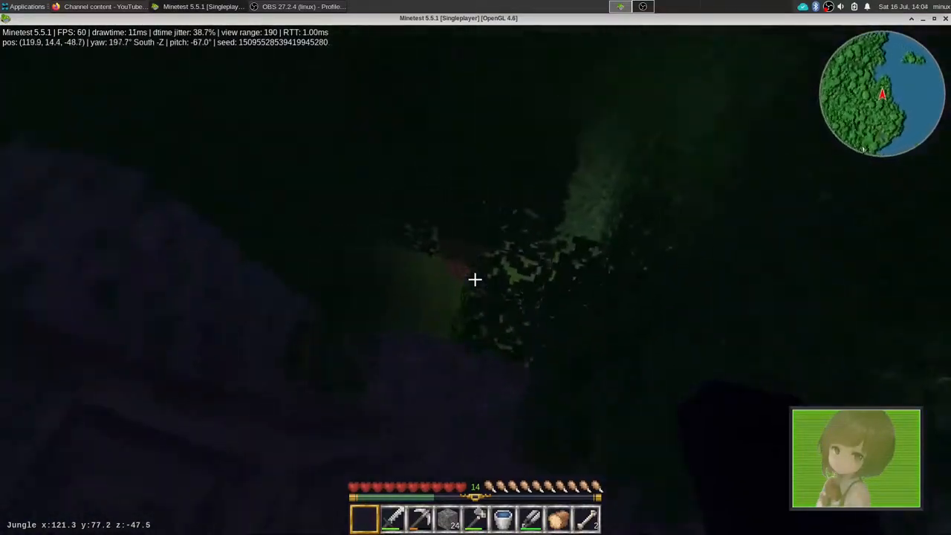
mouse_move(475, 279)
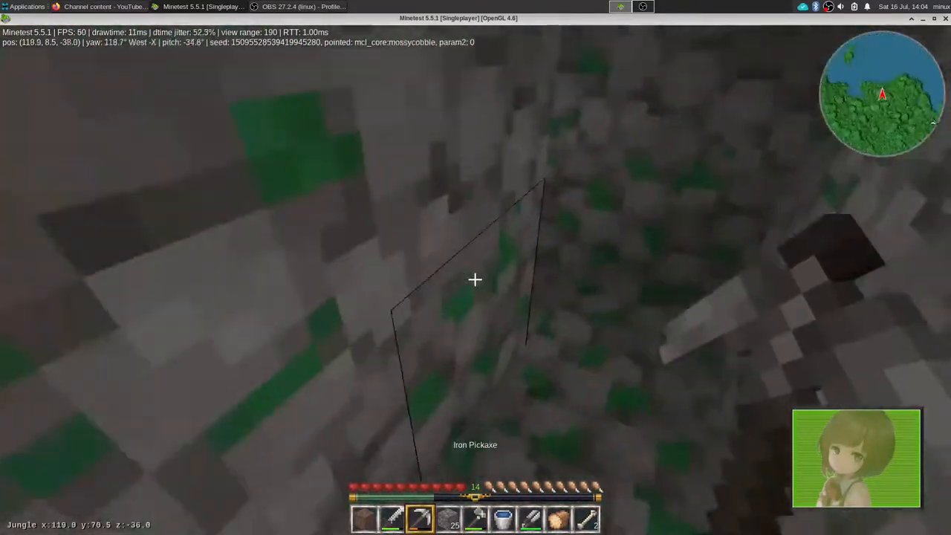
mouse_move(476, 280)
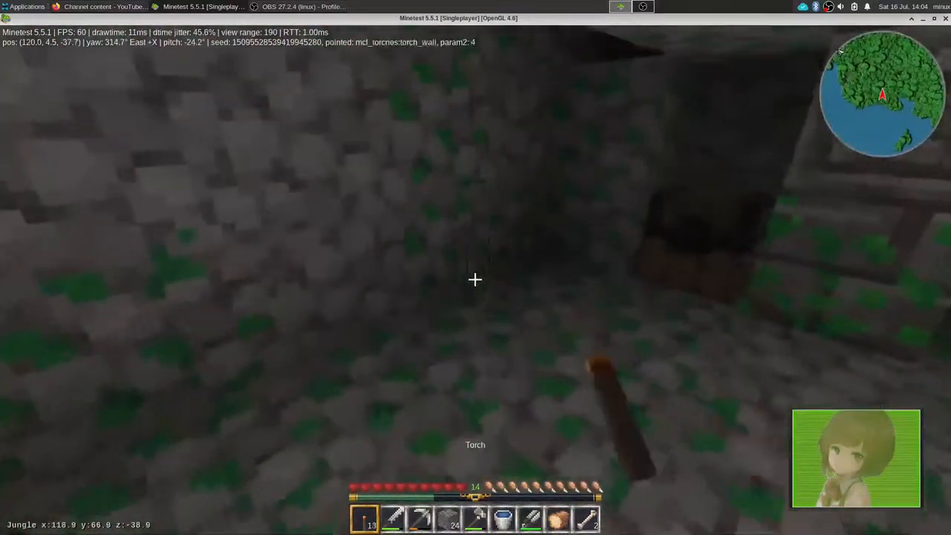
mouse_move(476, 267)
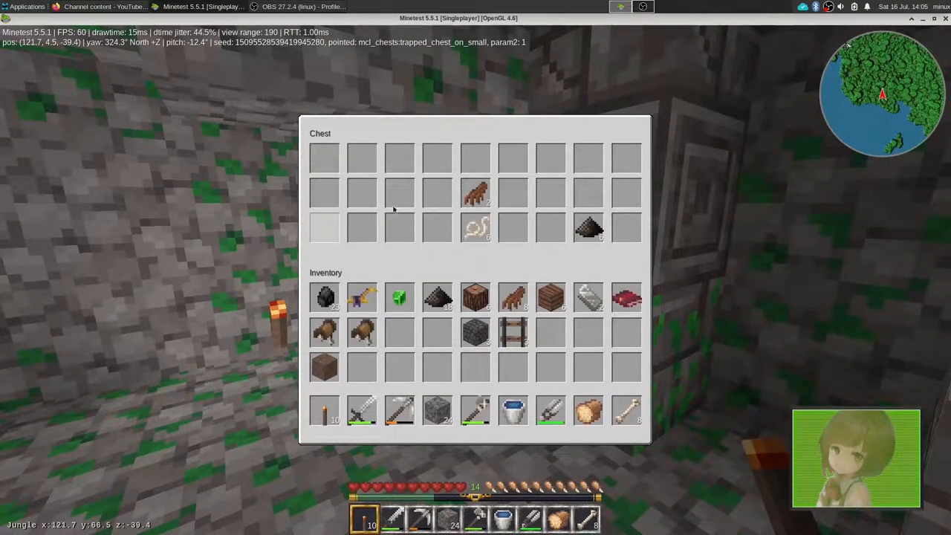
Finish looking through the trapped chest's string and loot and leave it
key(Escape)
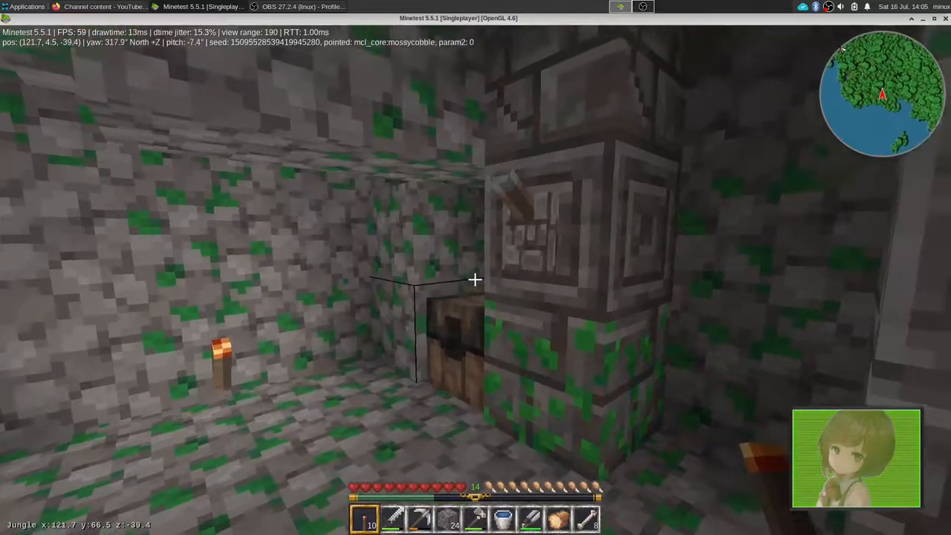
mouse_move(476, 279)
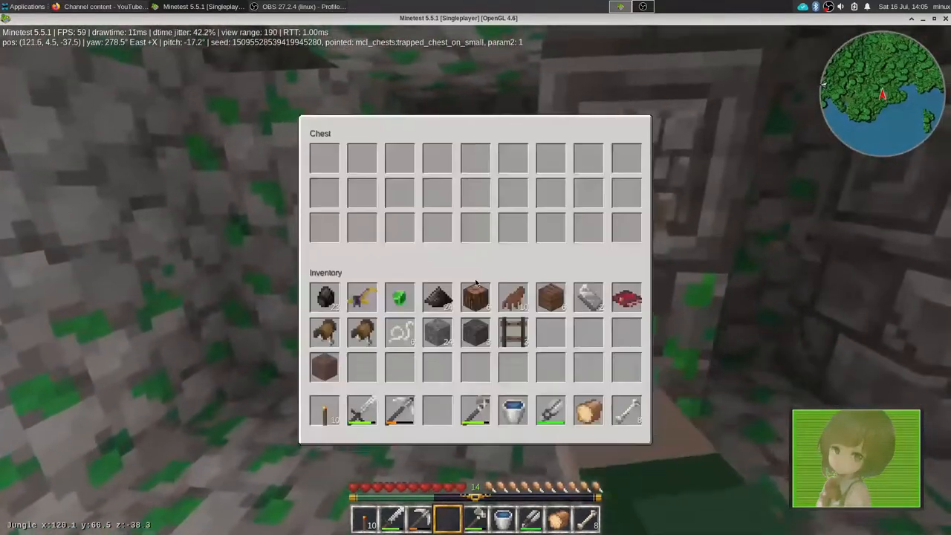
Leave the emptied trapped chest with its loot now in the inventory
key(escape)
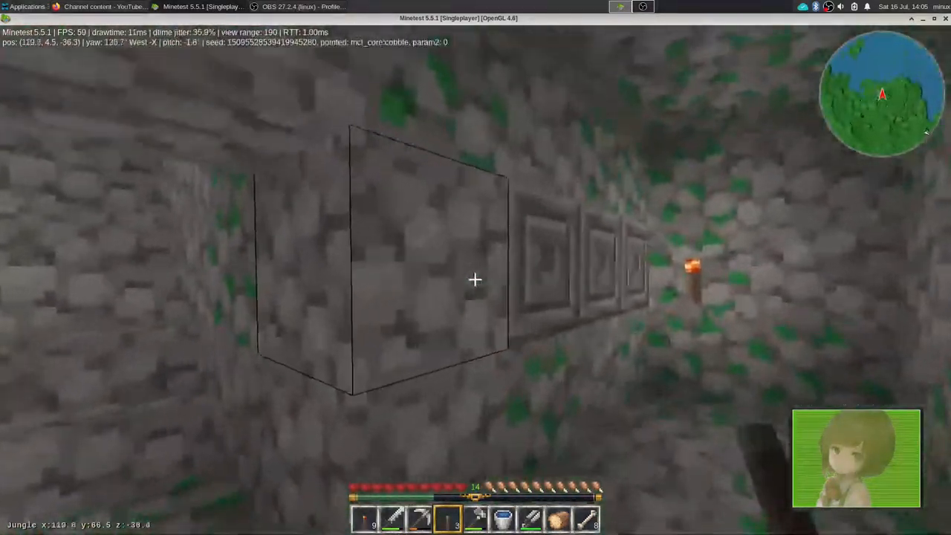
mouse_move(475, 280)
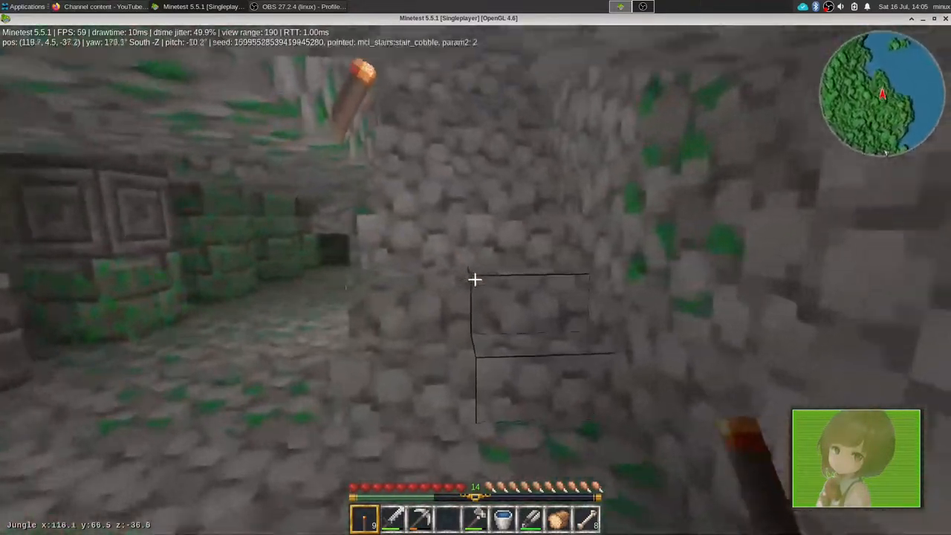
mouse_move(476, 280)
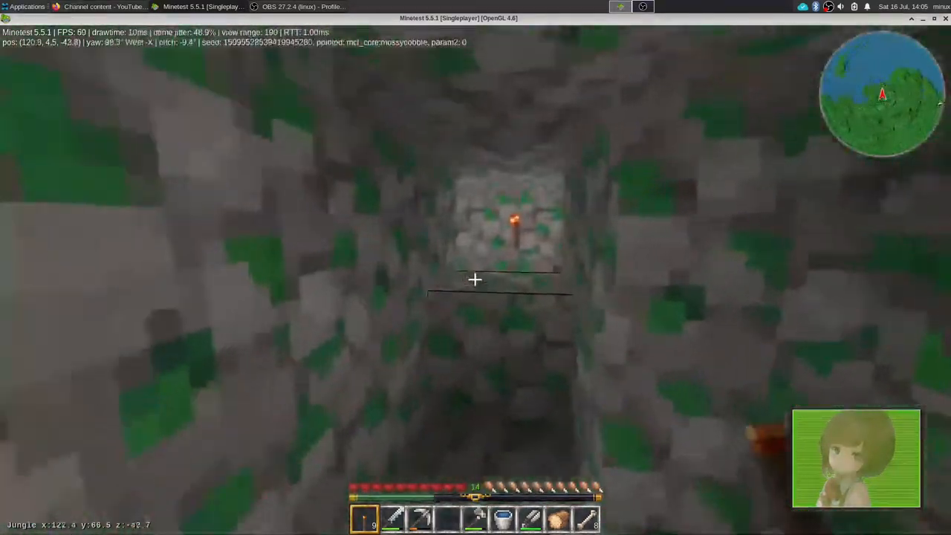
mouse_move(475, 279)
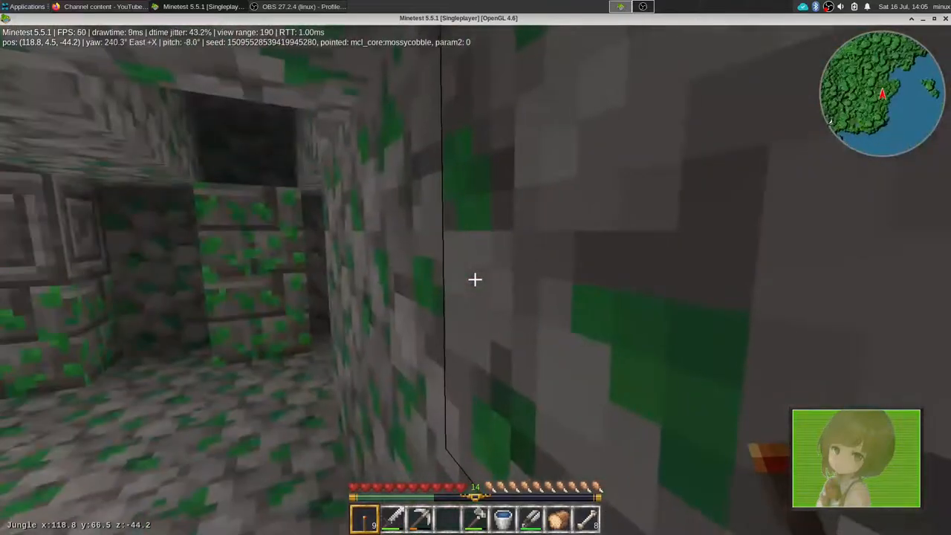
mouse_move(476, 279)
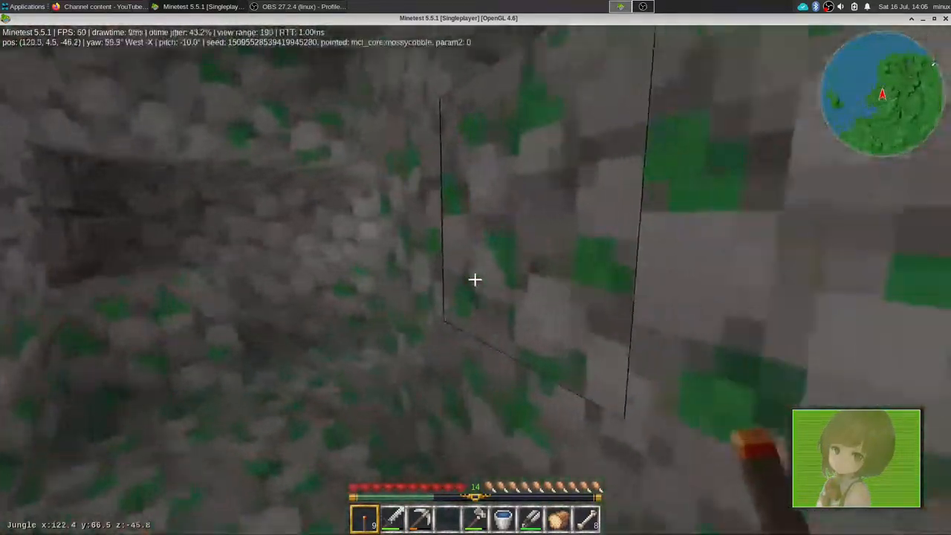
mouse_move(476, 280)
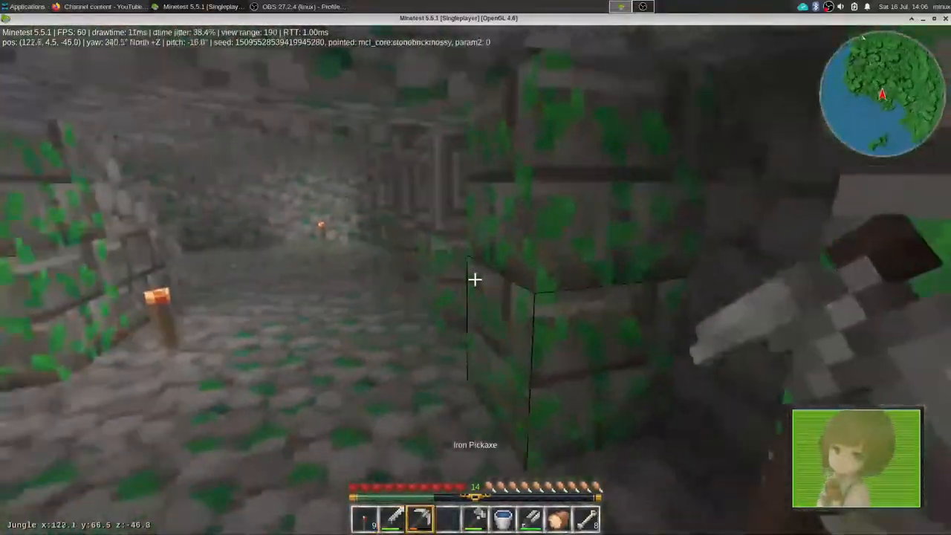
mouse_move(476, 268)
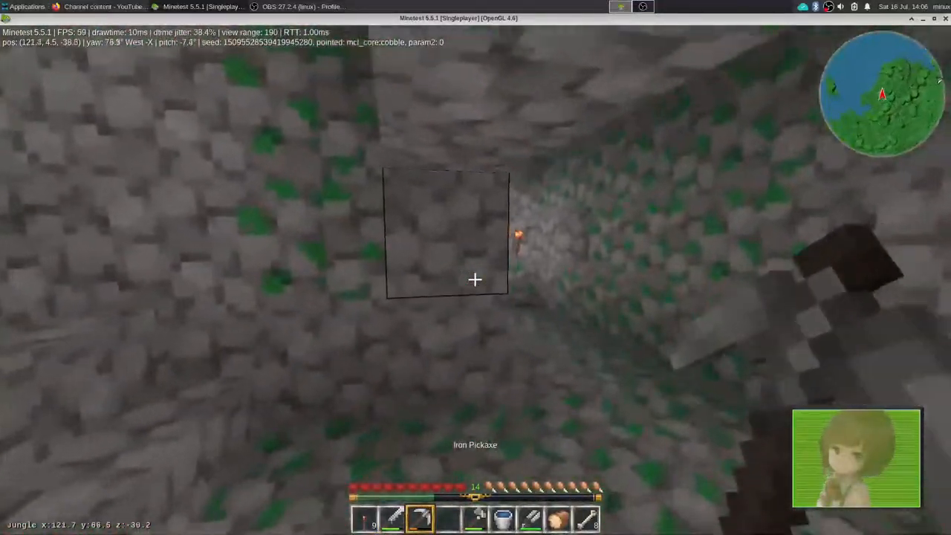
mouse_move(475, 279)
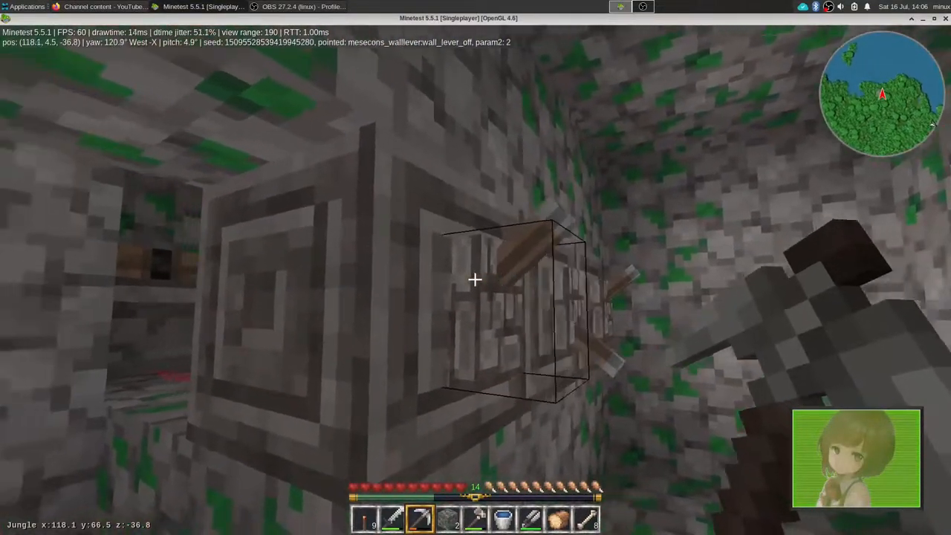
mouse_move(475, 279)
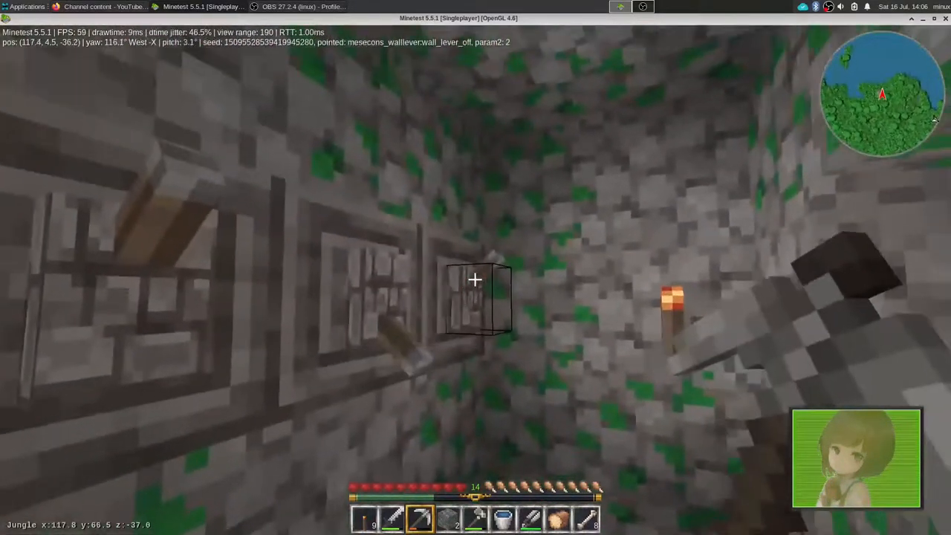
mouse_move(475, 280)
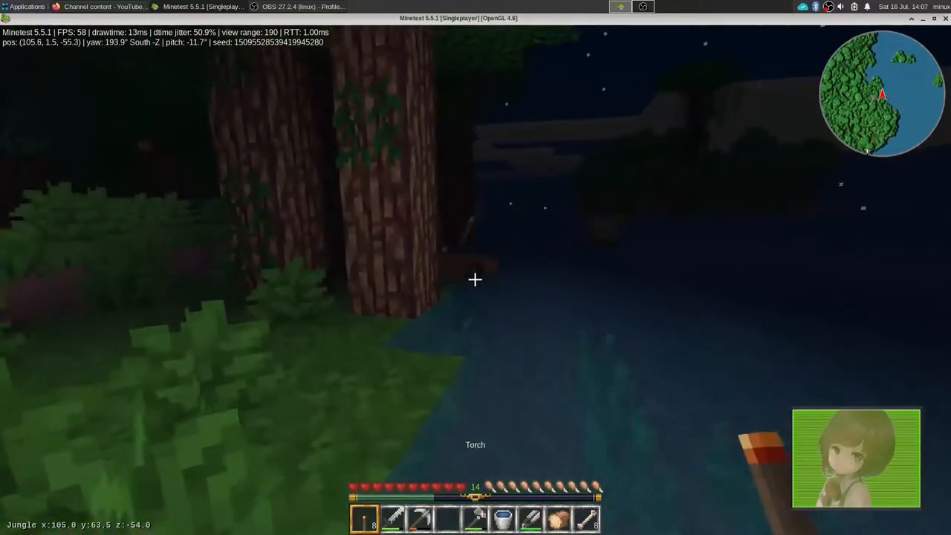
mouse_move(475, 279)
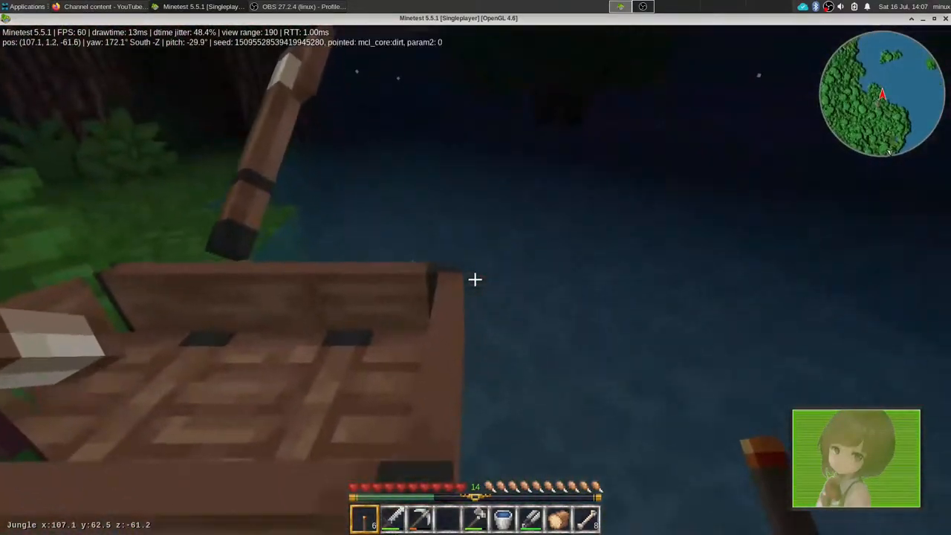
mouse_move(475, 279)
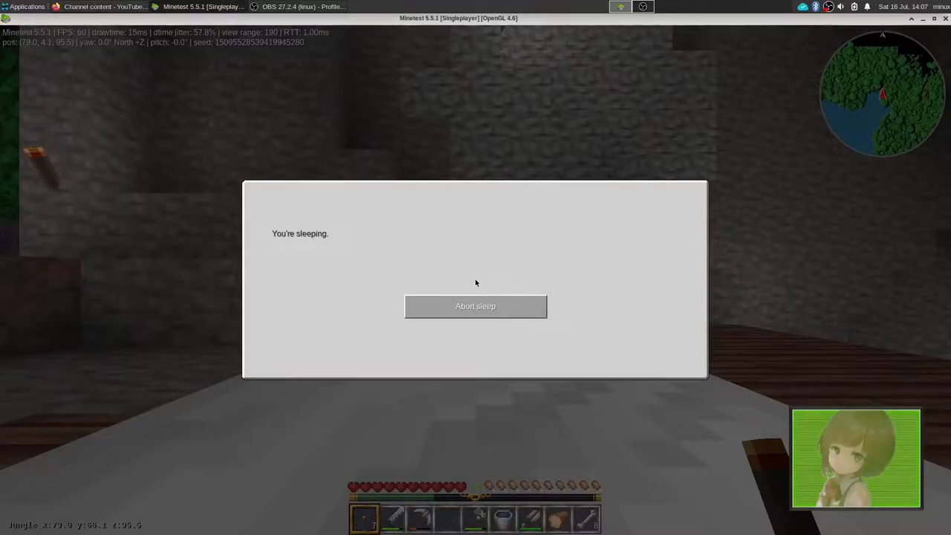
Get out of bed and collect the smelted iron ingot from the furnace
click(475, 306)
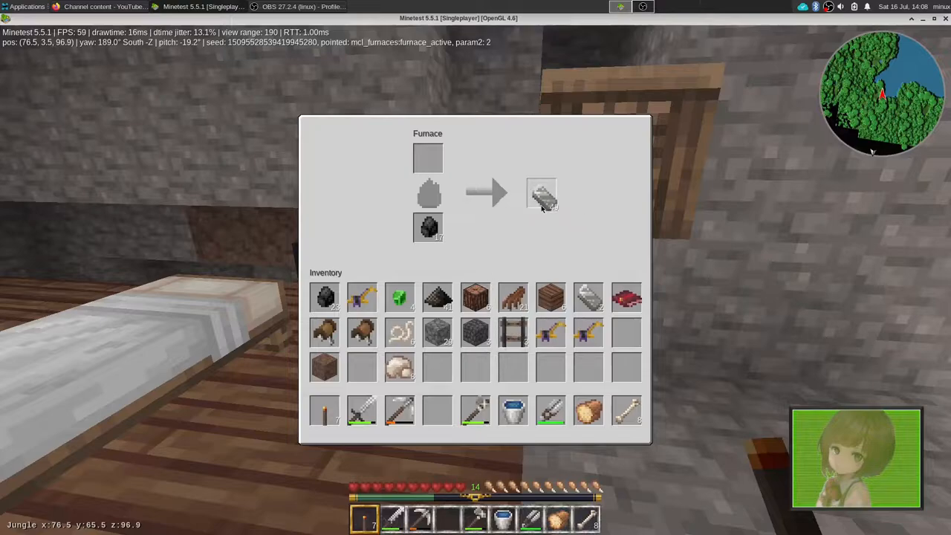
click(541, 193)
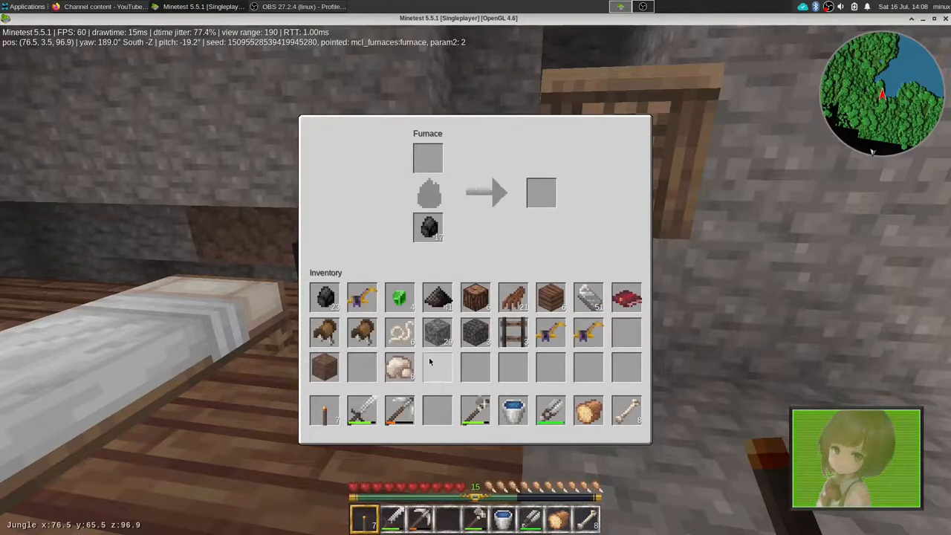
key(Escape)
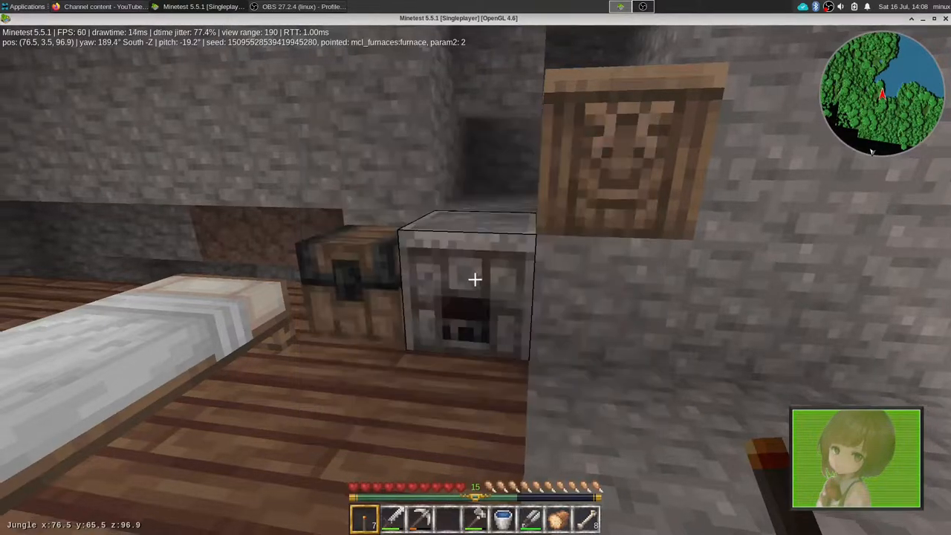